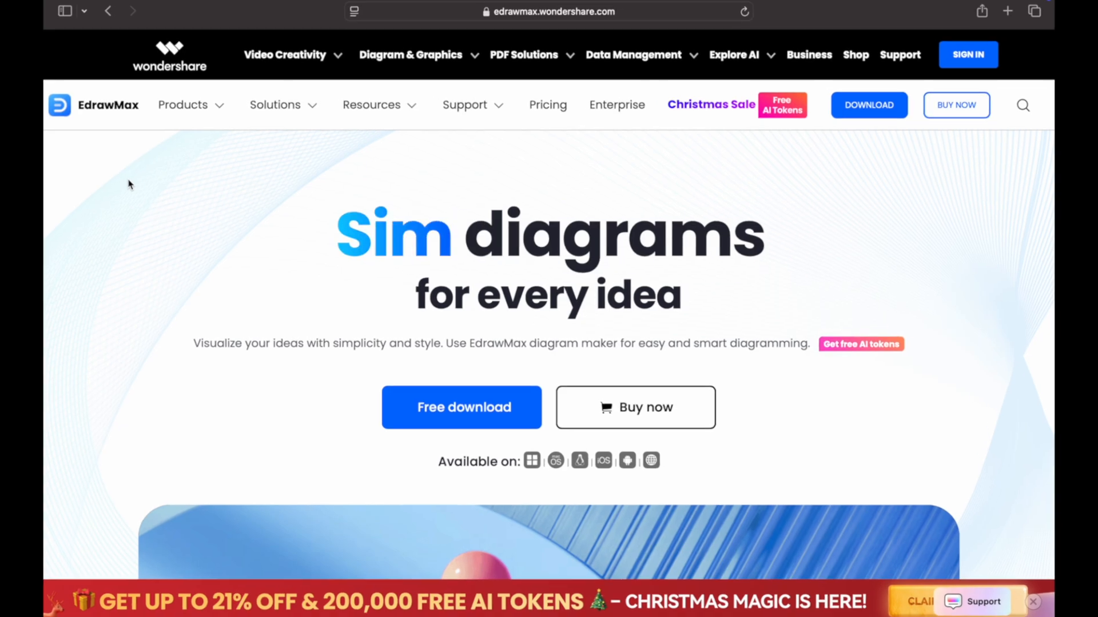
- Browse the home page's diagram use cases and sharing/collaboration feature highlights
{"action": "scroll", "scroll_direction": "down", "scroll_amount": 3}
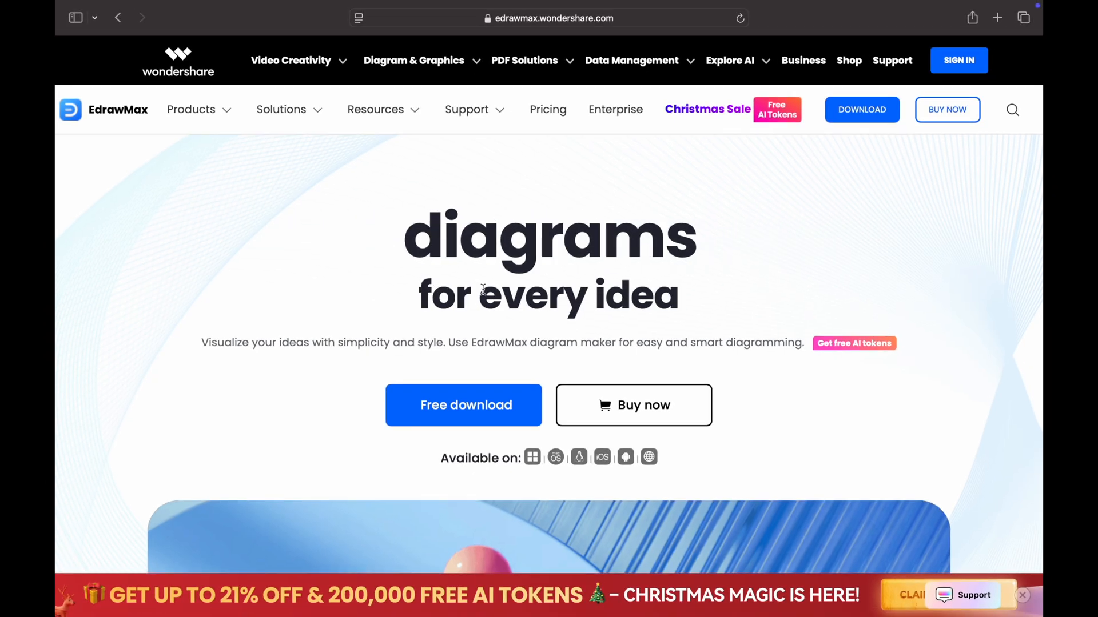
{"action": "scroll", "scroll_direction": "down", "scroll_amount": 3}
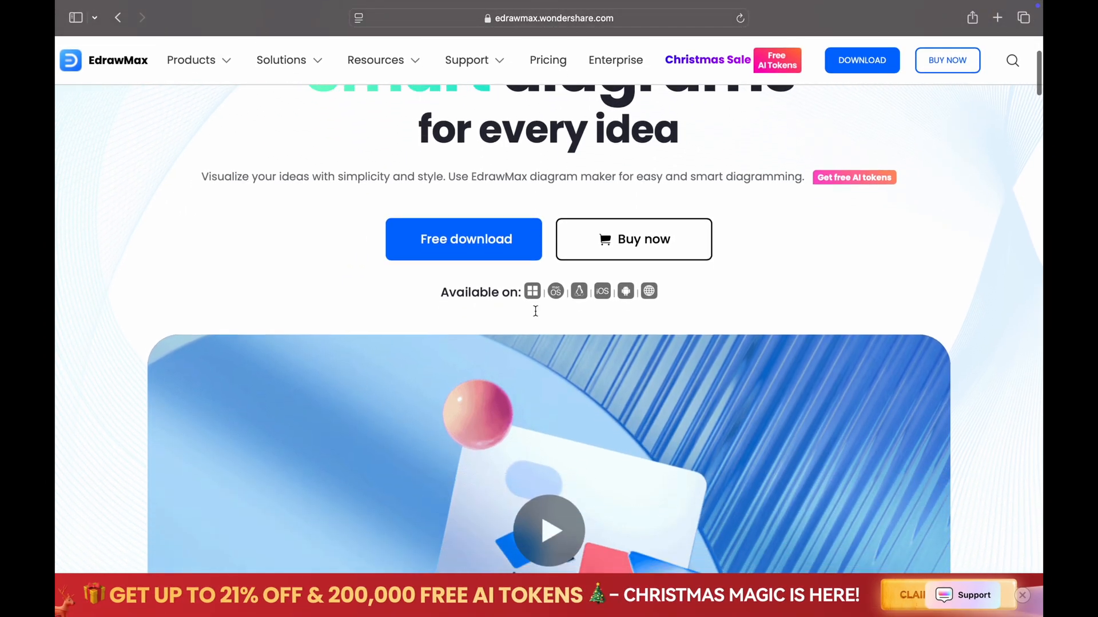
{"action": "scroll", "scroll_direction": "down", "scroll_amount": 3}
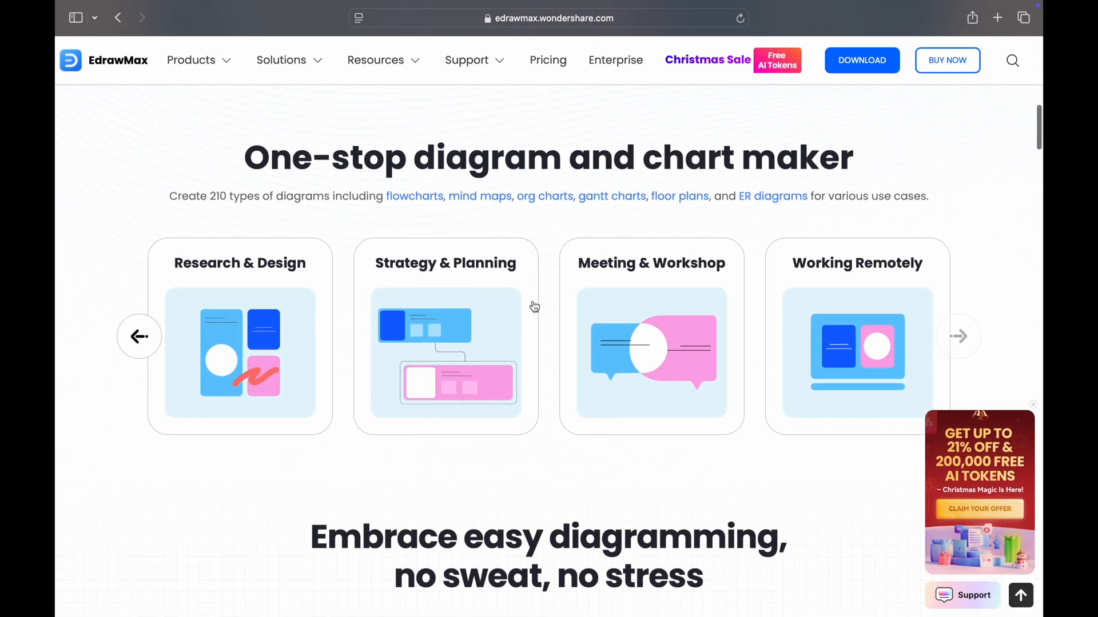
{"action": "scroll", "scroll_direction": "down", "scroll_amount": 3}
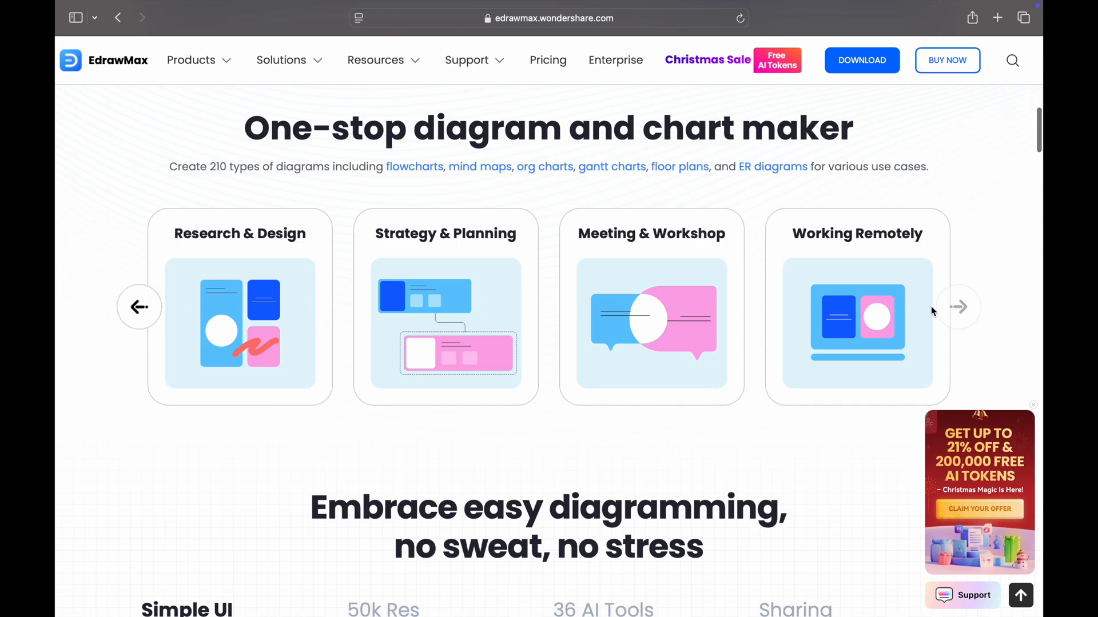
{"action": "left_click", "coordinate": [138, 306]}
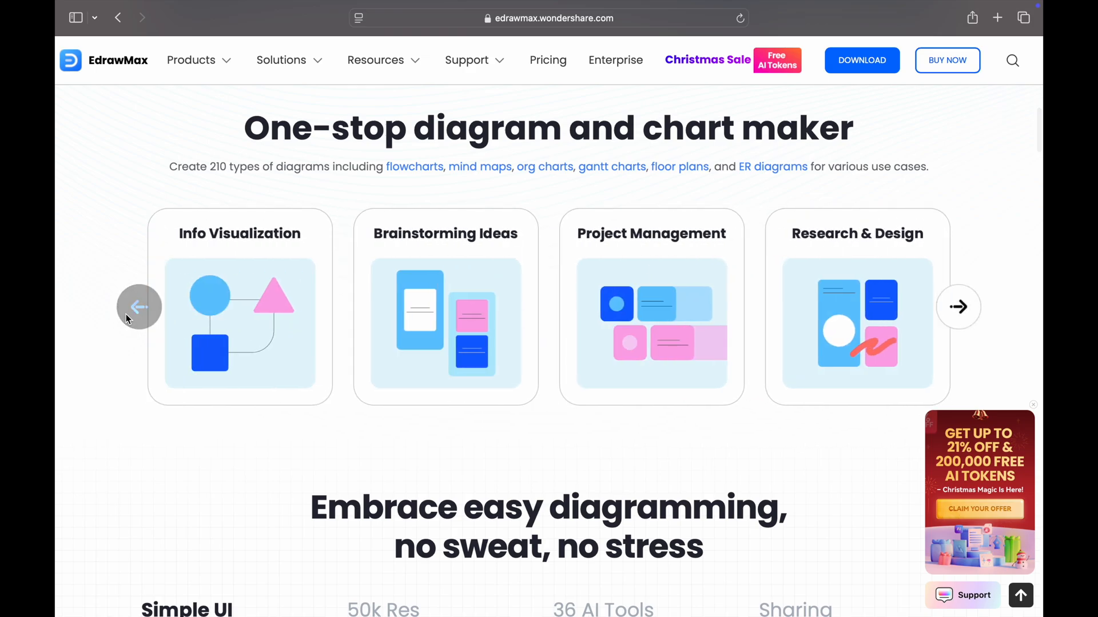
{"action": "mouse_move", "coordinate": [814, 285]}
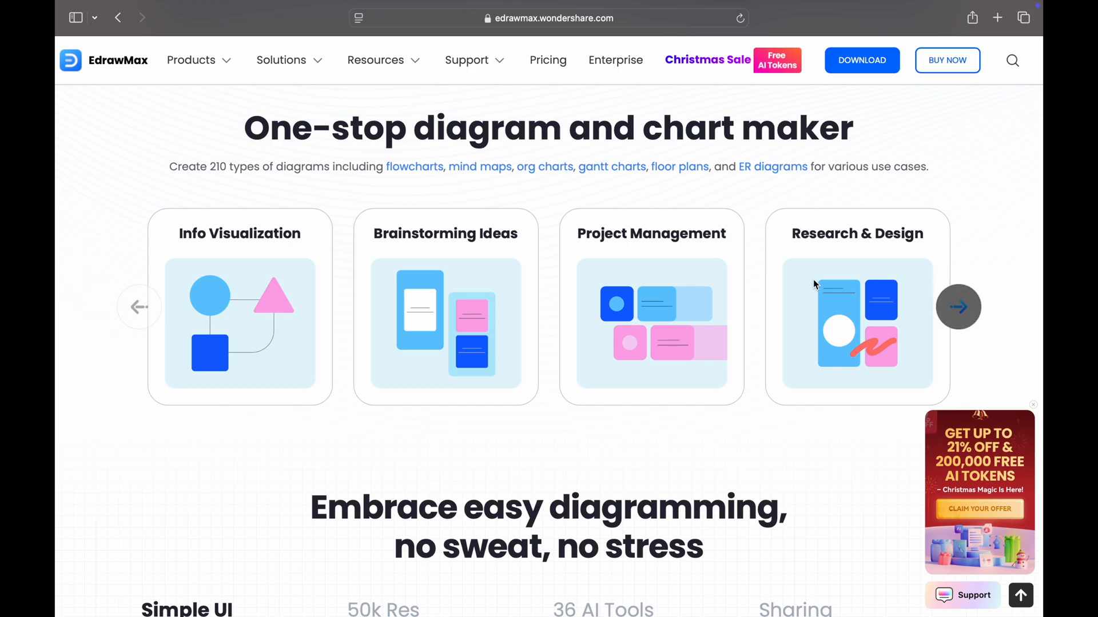
{"action": "mouse_move", "coordinate": [958, 306]}
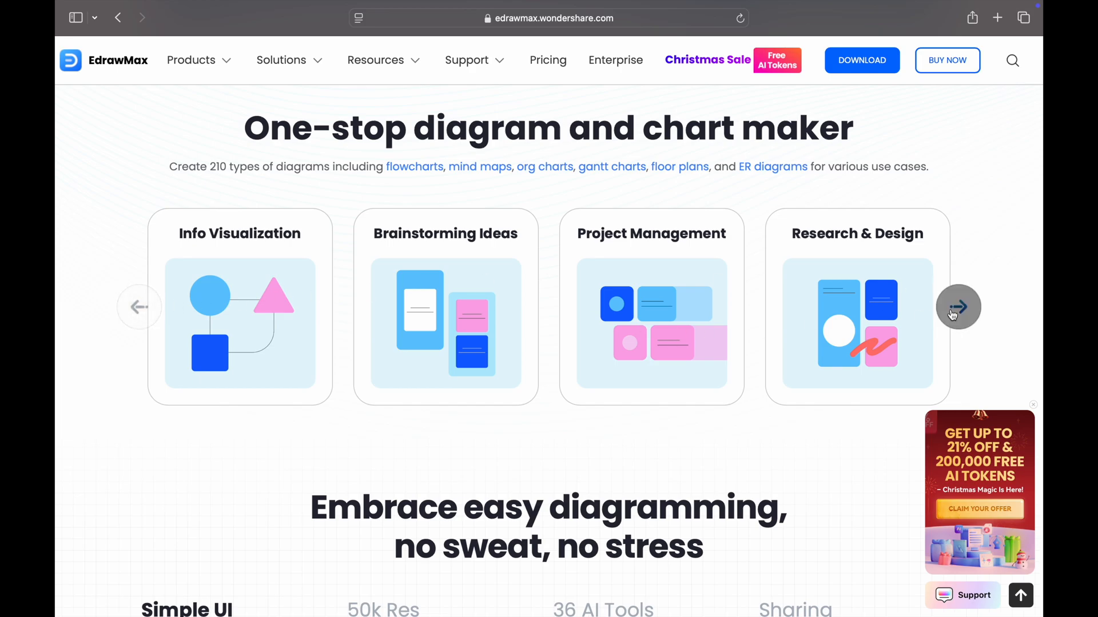
{"action": "scroll", "scroll_direction": "down", "scroll_amount": 3}
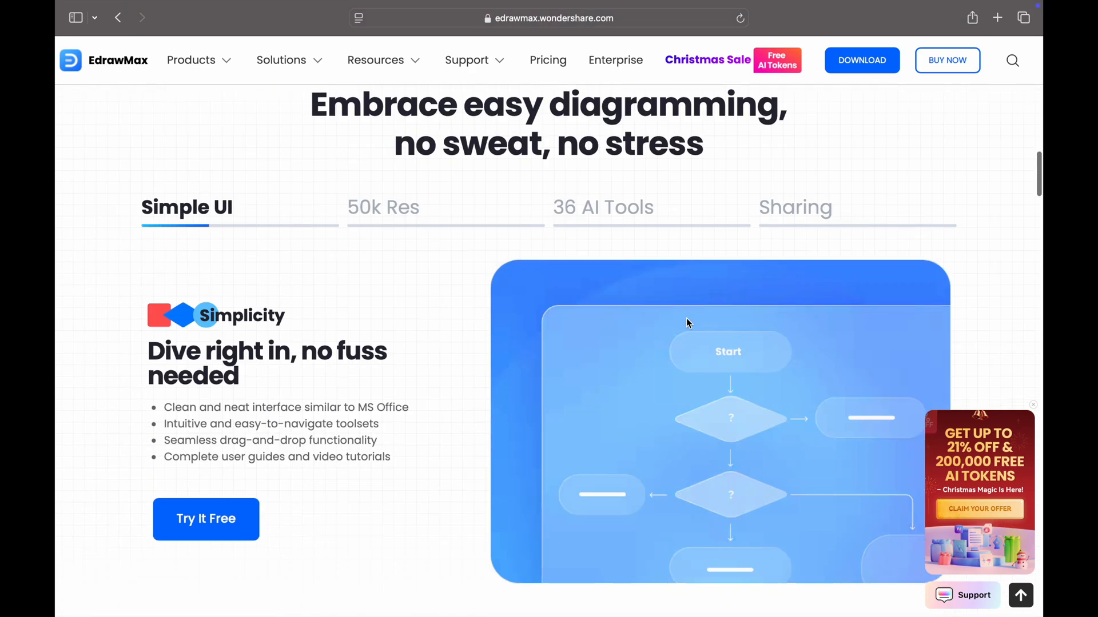
{"action": "mouse_move", "coordinate": [187, 337]}
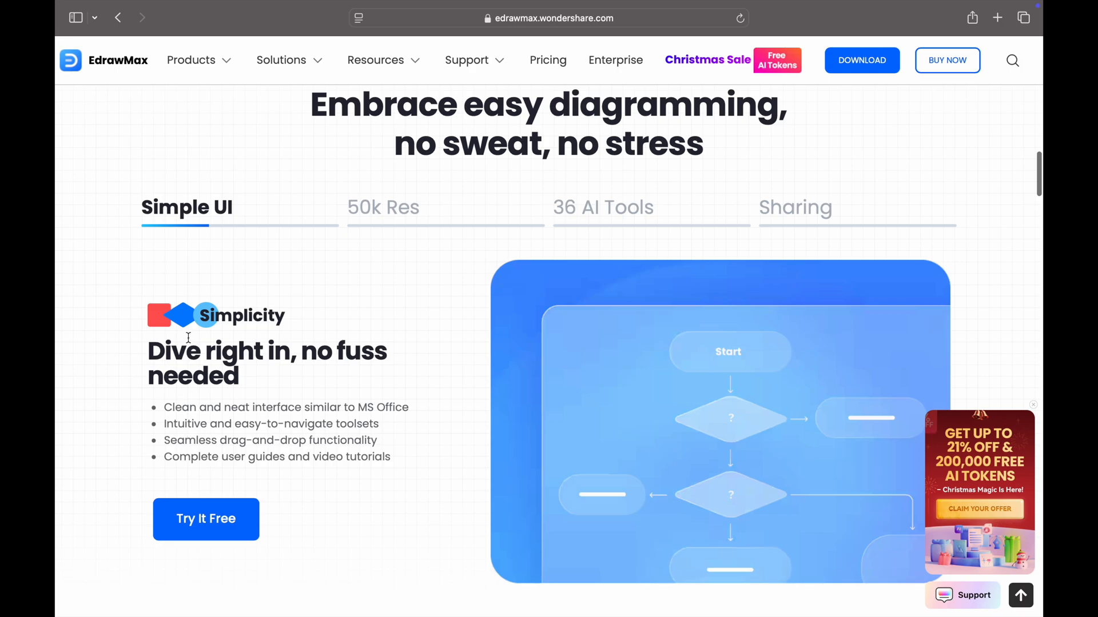
{"action": "left_click", "coordinate": [383, 207]}
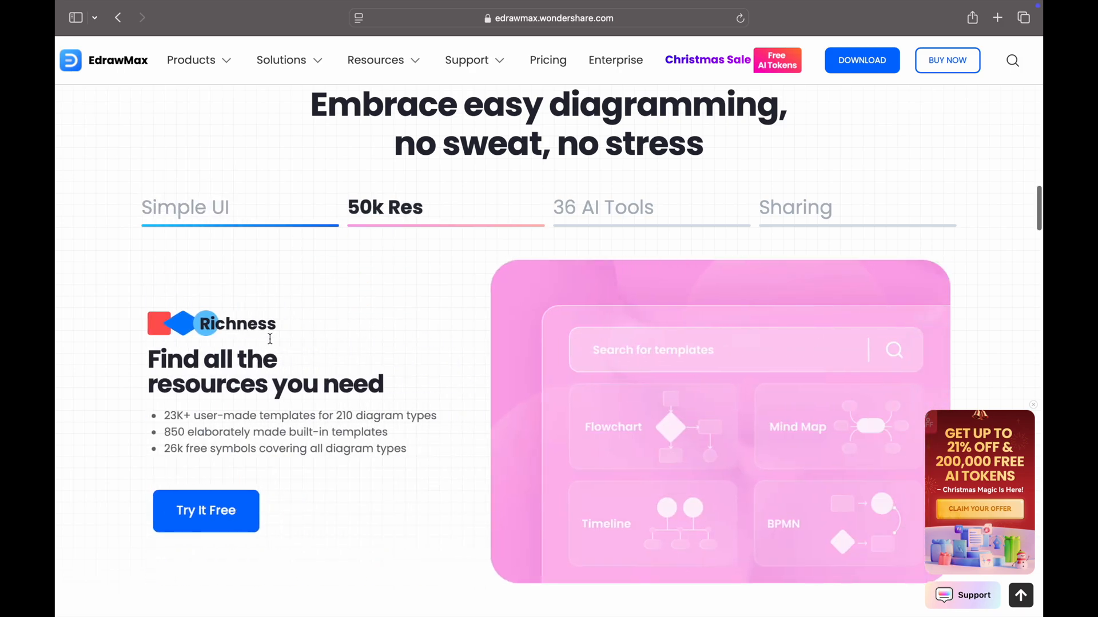
{"action": "mouse_move", "coordinate": [542, 241]}
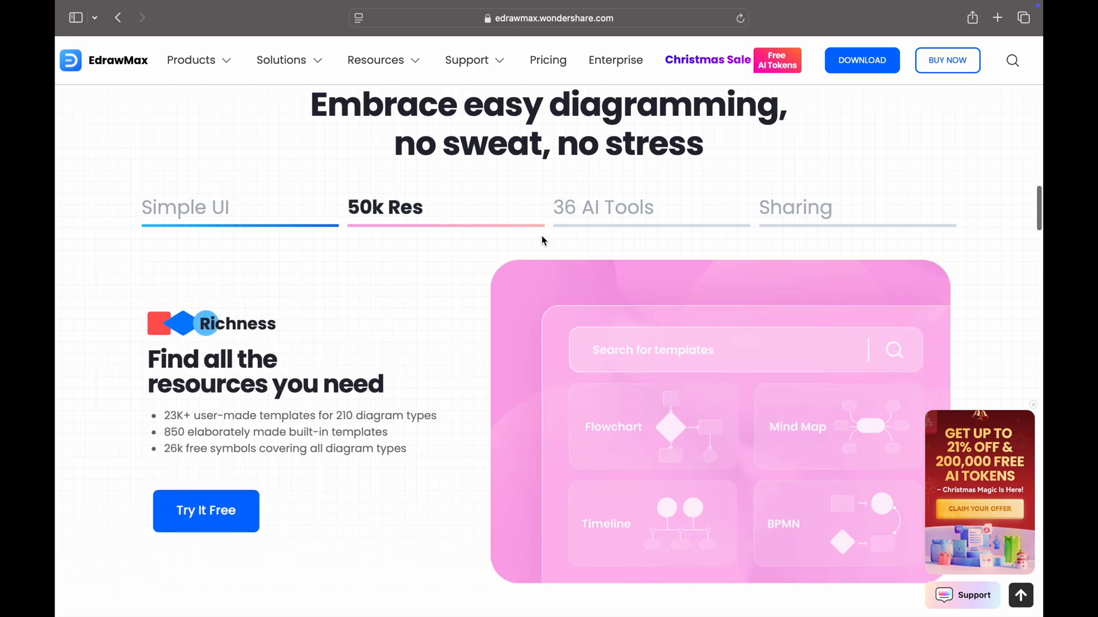
{"action": "left_click", "coordinate": [603, 207]}
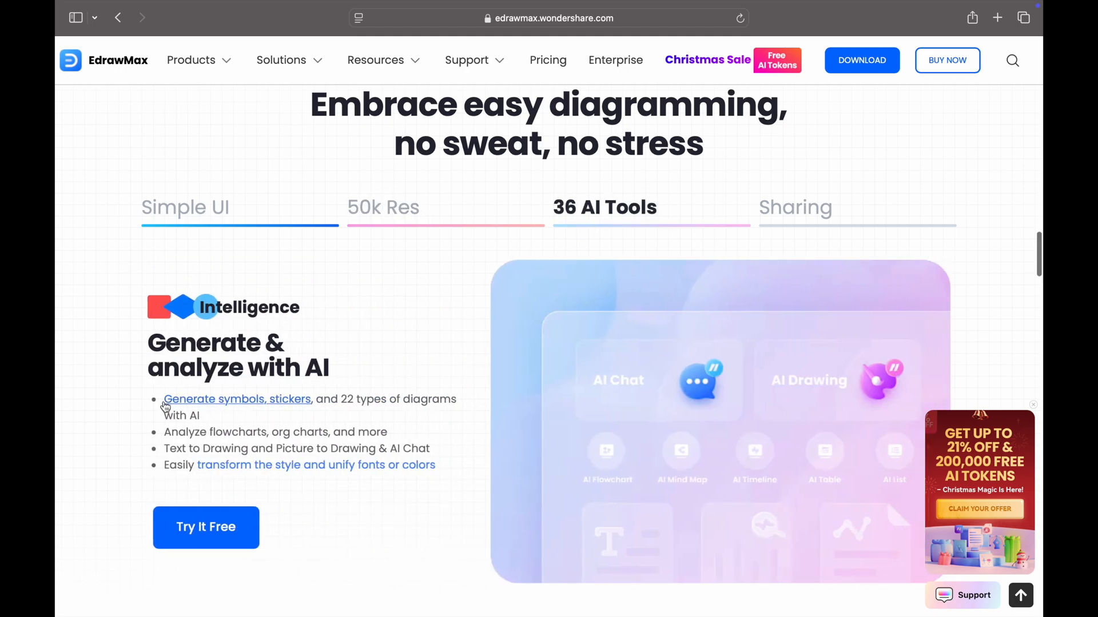
{"action": "mouse_move", "coordinate": [291, 441]}
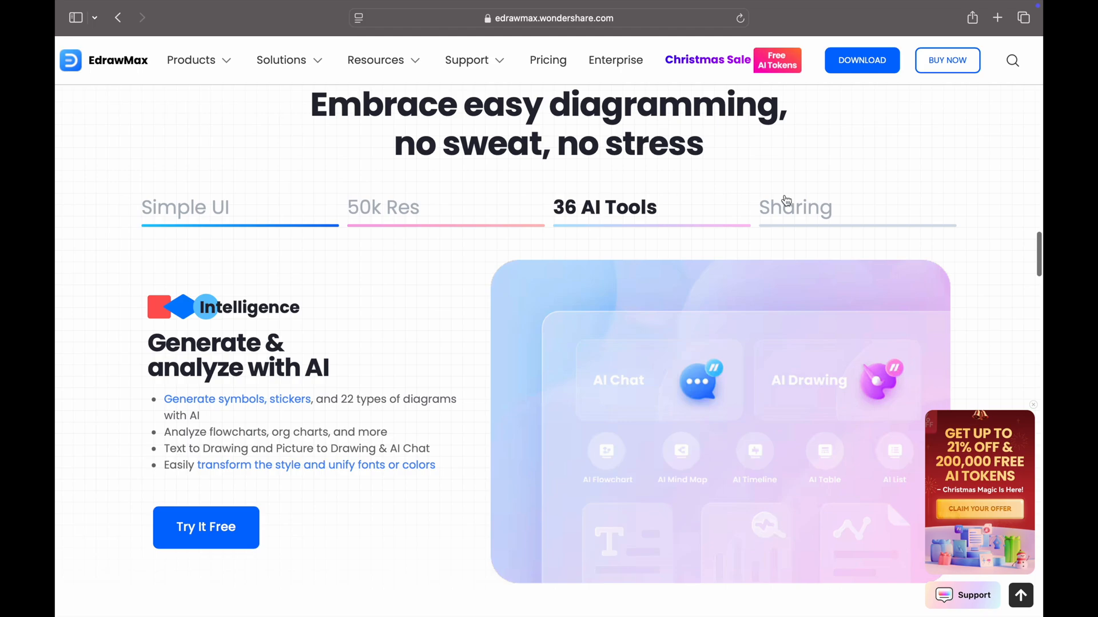
{"action": "left_click", "coordinate": [796, 207]}
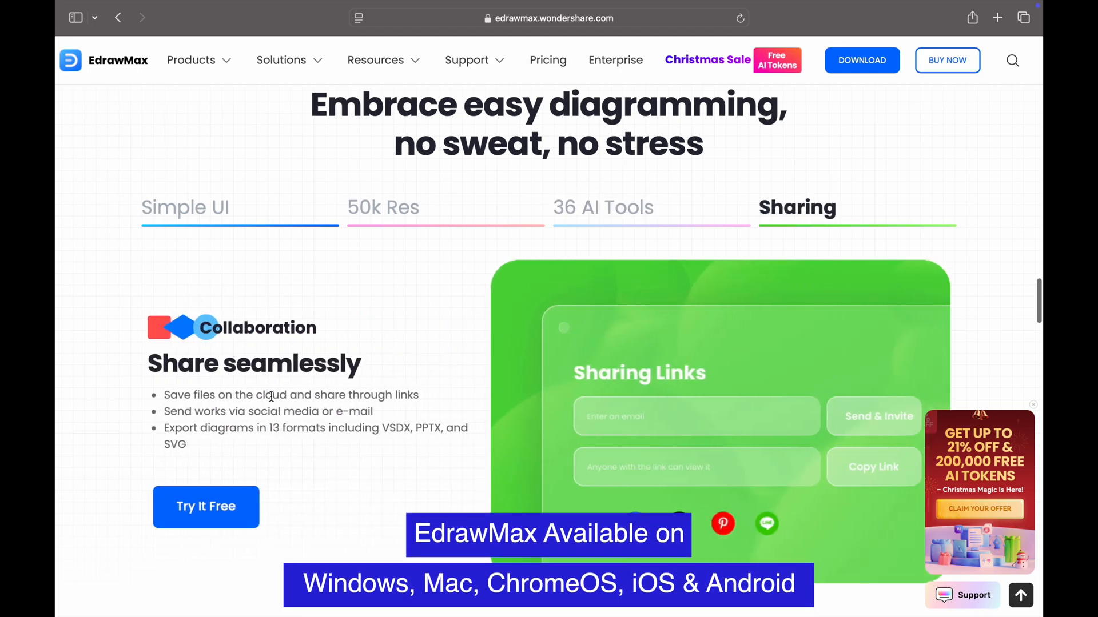
{"action": "scroll", "scroll_direction": "down", "scroll_amount": 3}
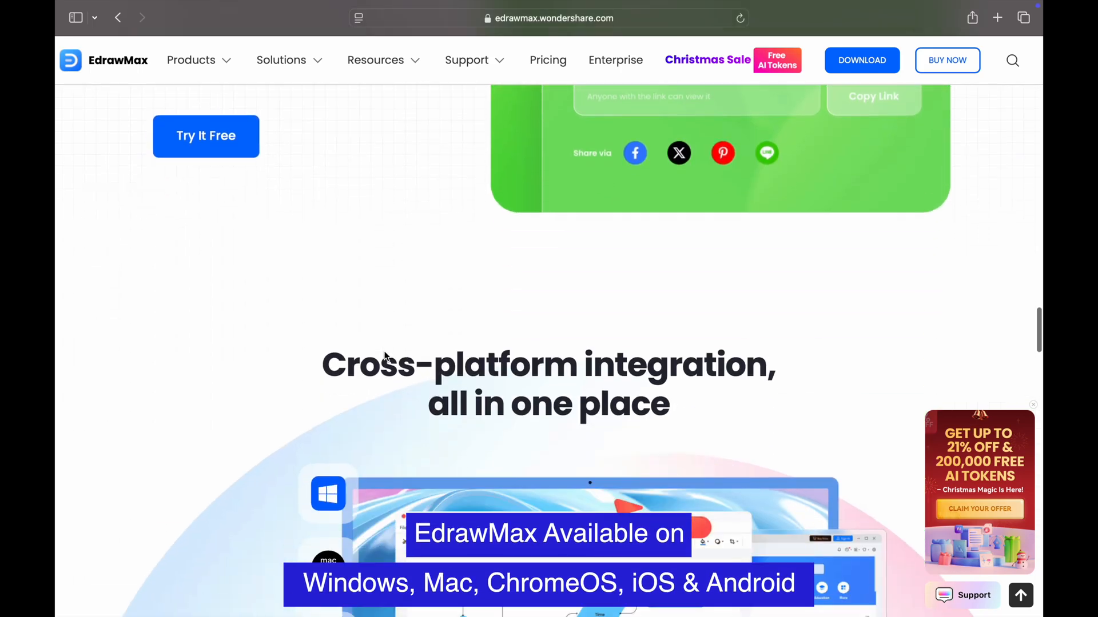
{"action": "scroll", "scroll_direction": "down", "scroll_amount": 3}
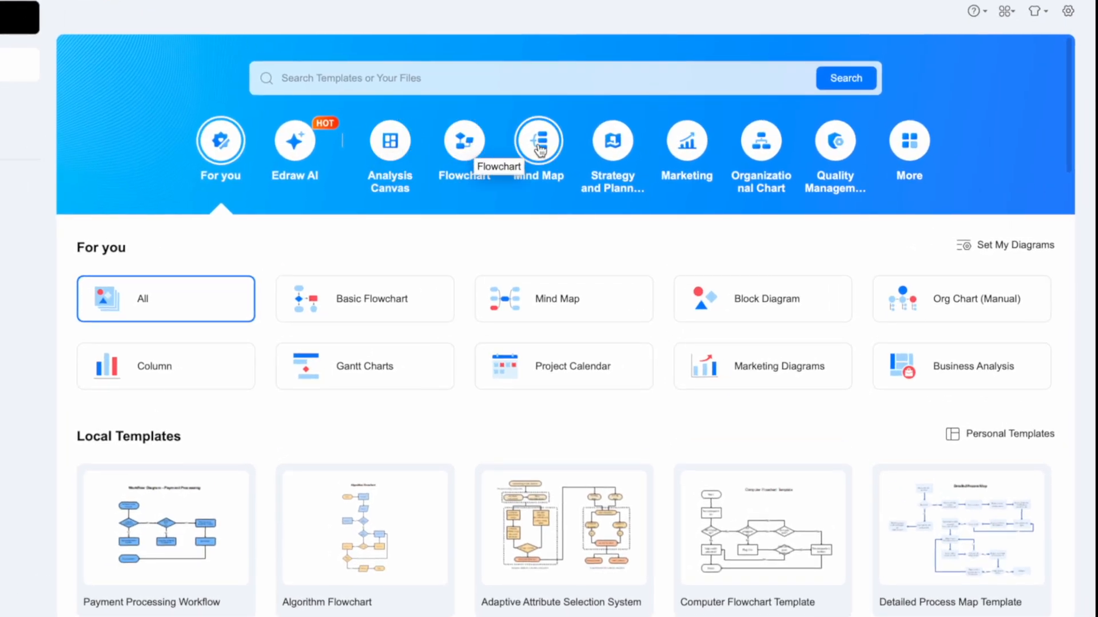
{"action": "mouse_move", "coordinate": [761, 139]}
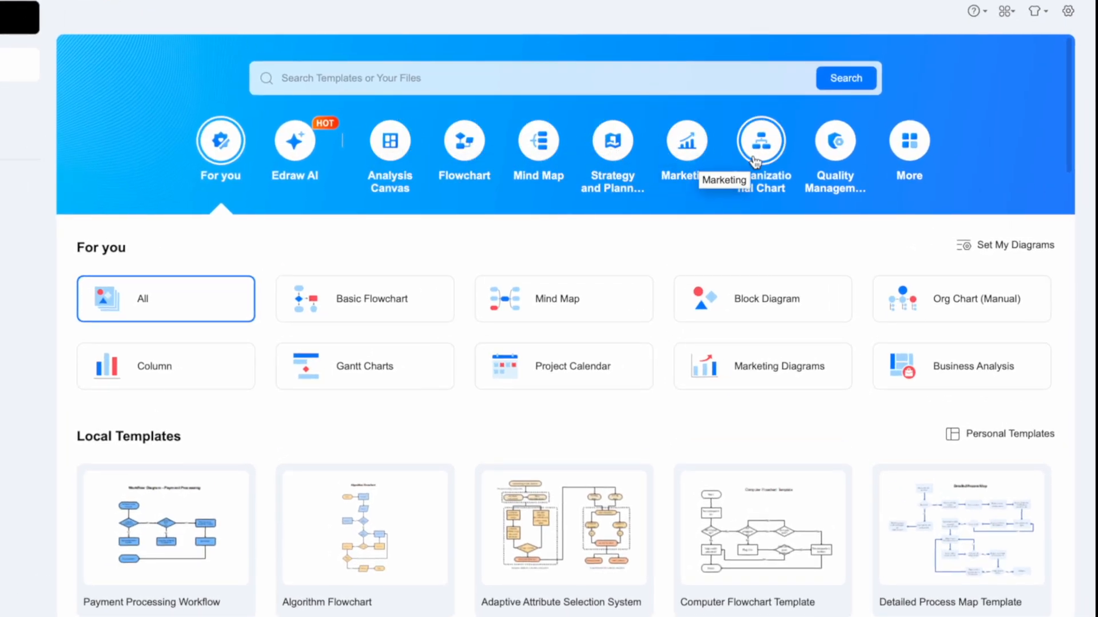
- Scroll through the remaining home content and start a new blank drawing
{"action": "left_click", "coordinate": [908, 152]}
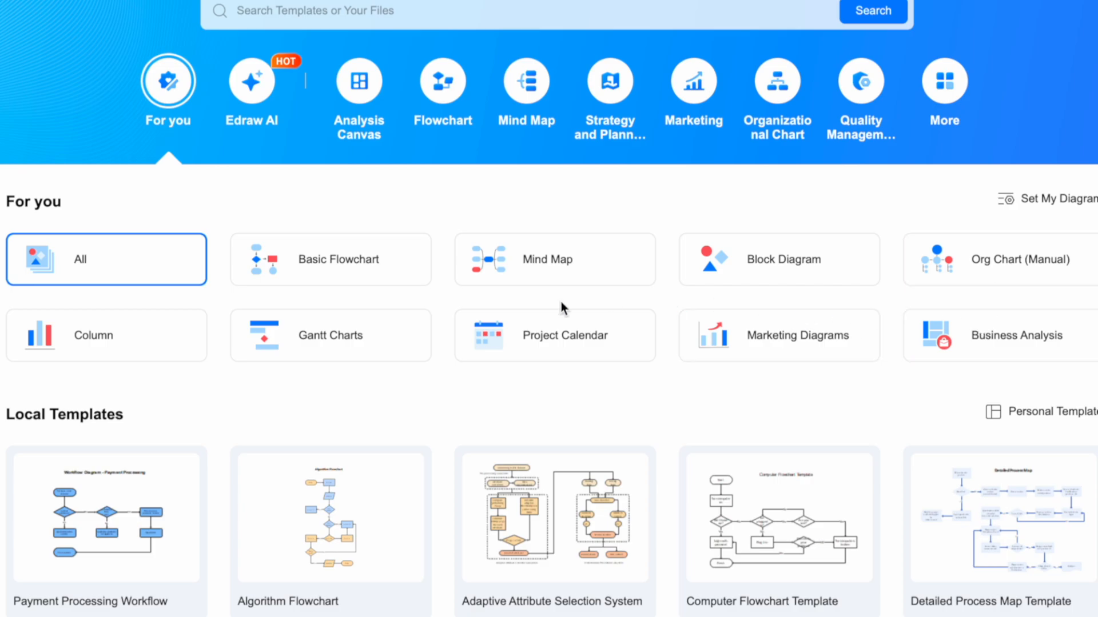
{"action": "scroll", "scroll_direction": "down", "scroll_amount": 3}
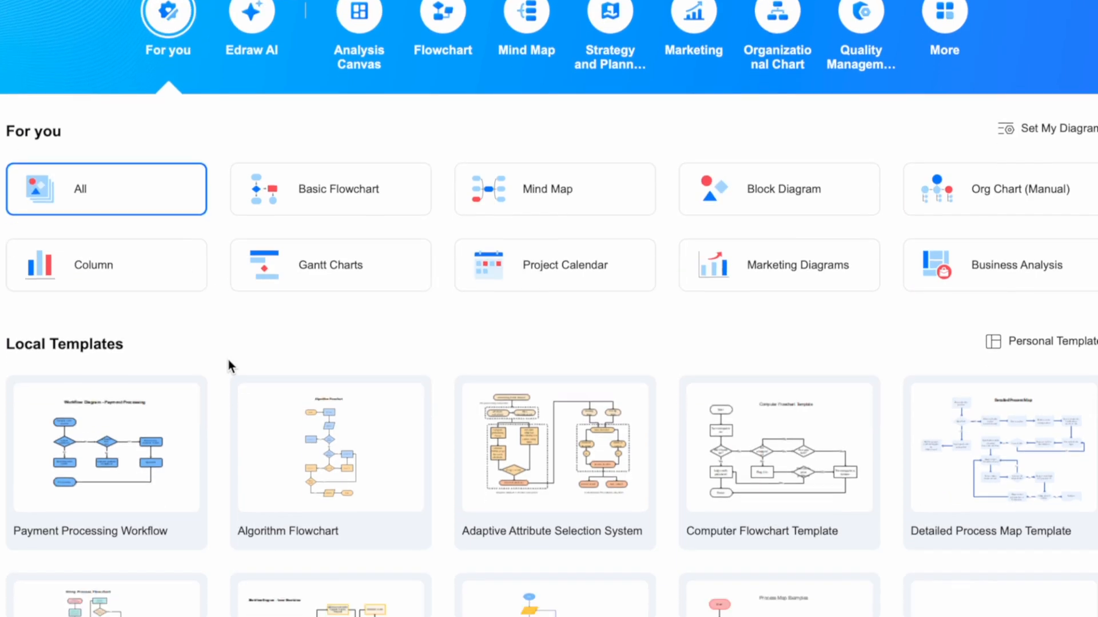
{"action": "scroll", "scroll_direction": "down", "scroll_amount": 3}
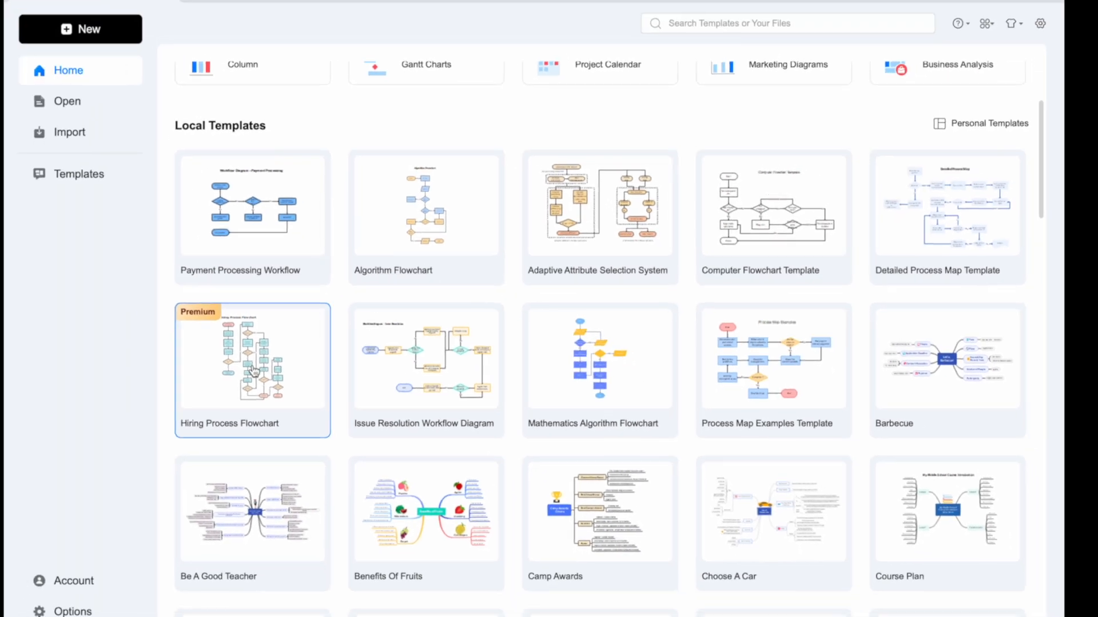
{"action": "scroll", "scroll_direction": "down", "scroll_amount": 3}
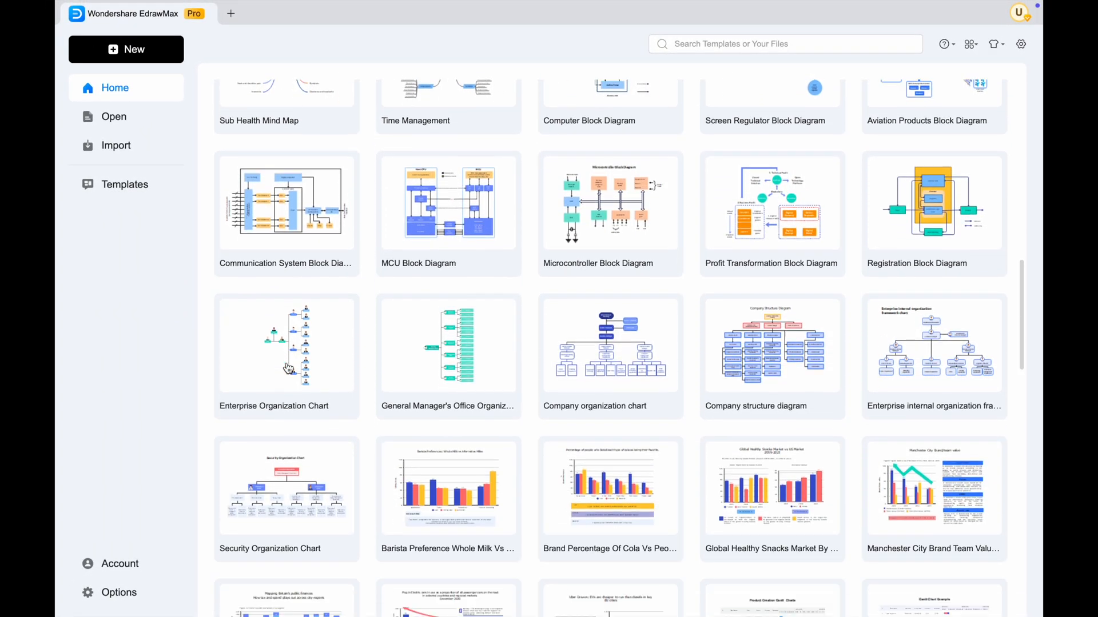
{"action": "scroll", "scroll_direction": "down", "scroll_amount": 3}
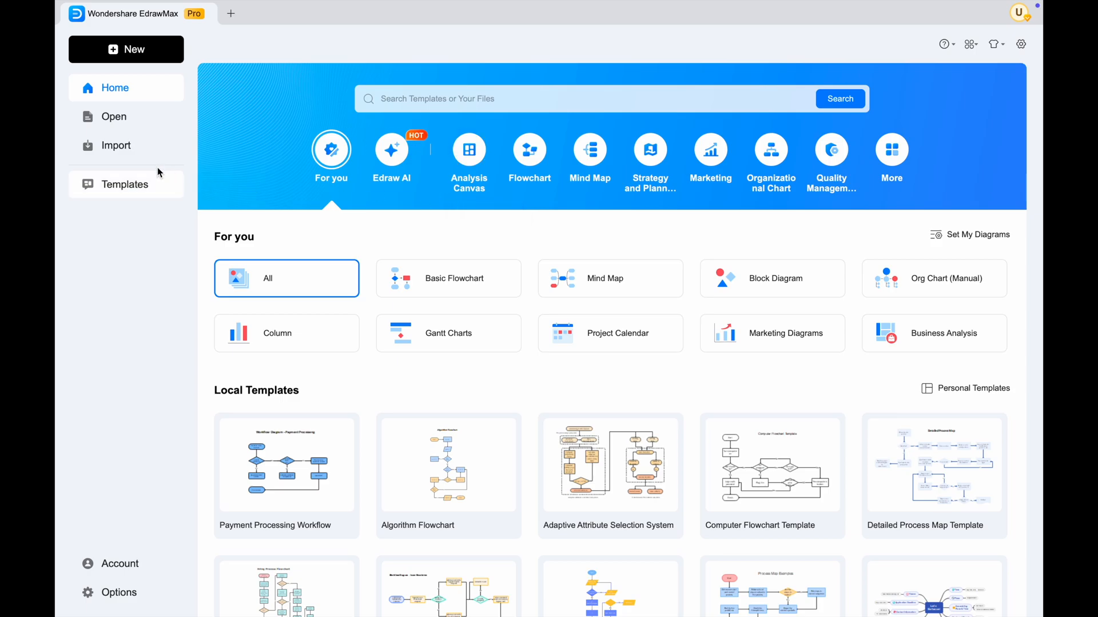
{"action": "mouse_move", "coordinate": [619, 242]}
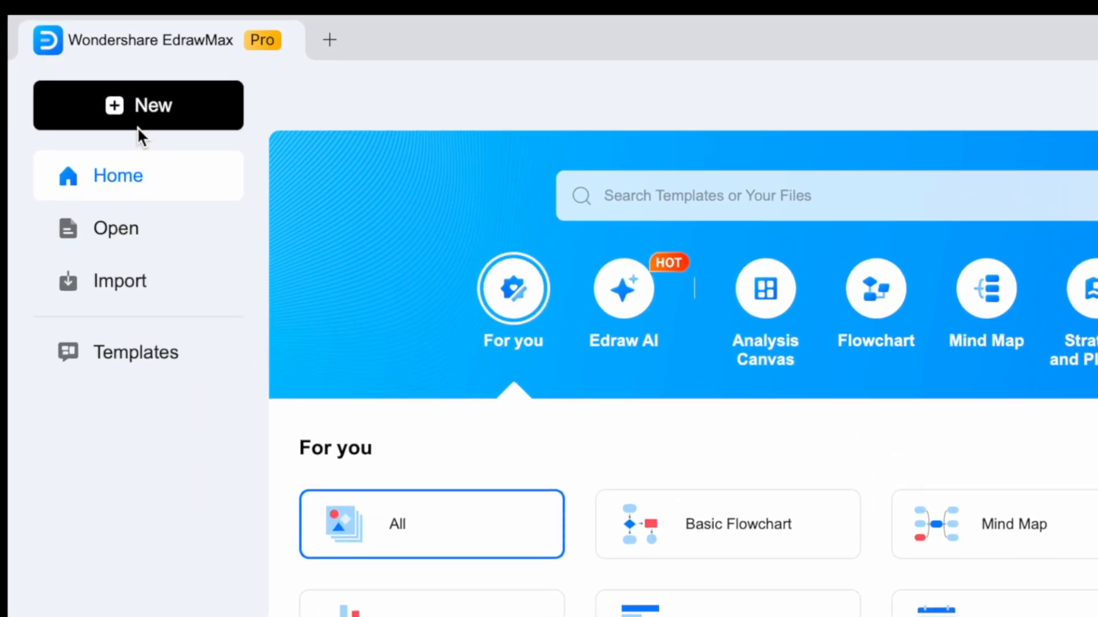
{"action": "left_click", "coordinate": [138, 105]}
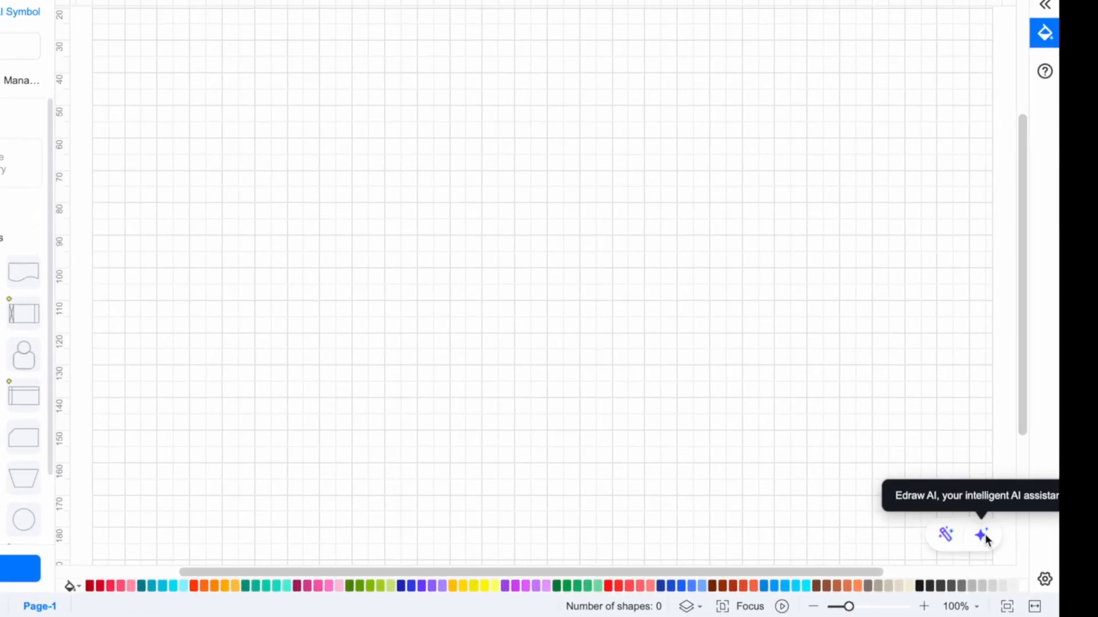
- Send 'business planning' to the Edraw AI chat and read its numbered planning guide
{"action": "left_click", "coordinate": [981, 534]}
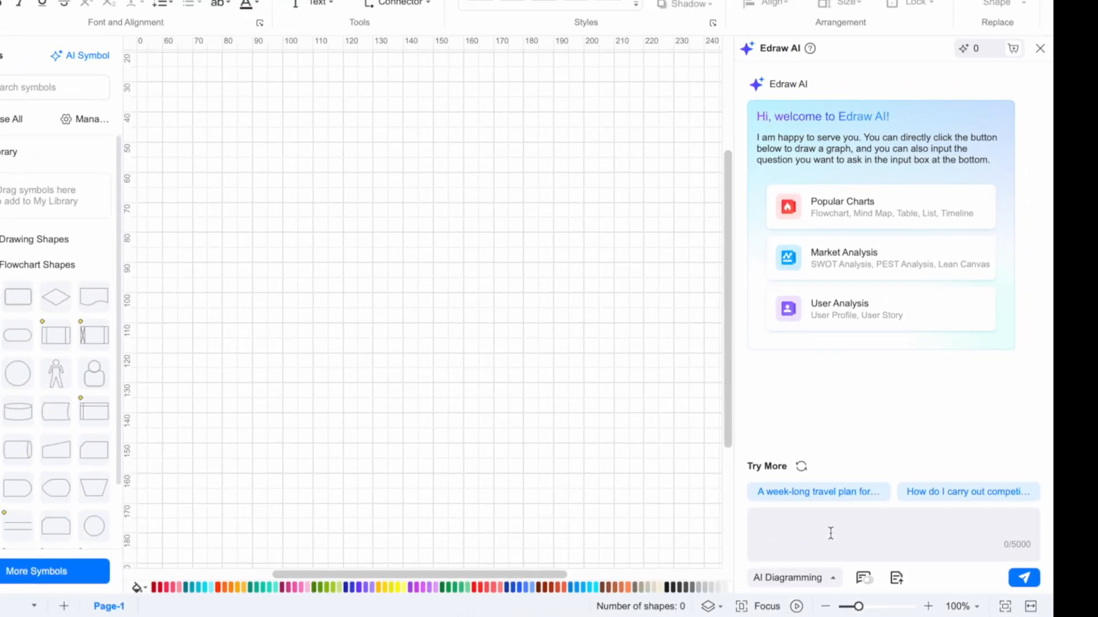
{"action": "type", "text": "business"}
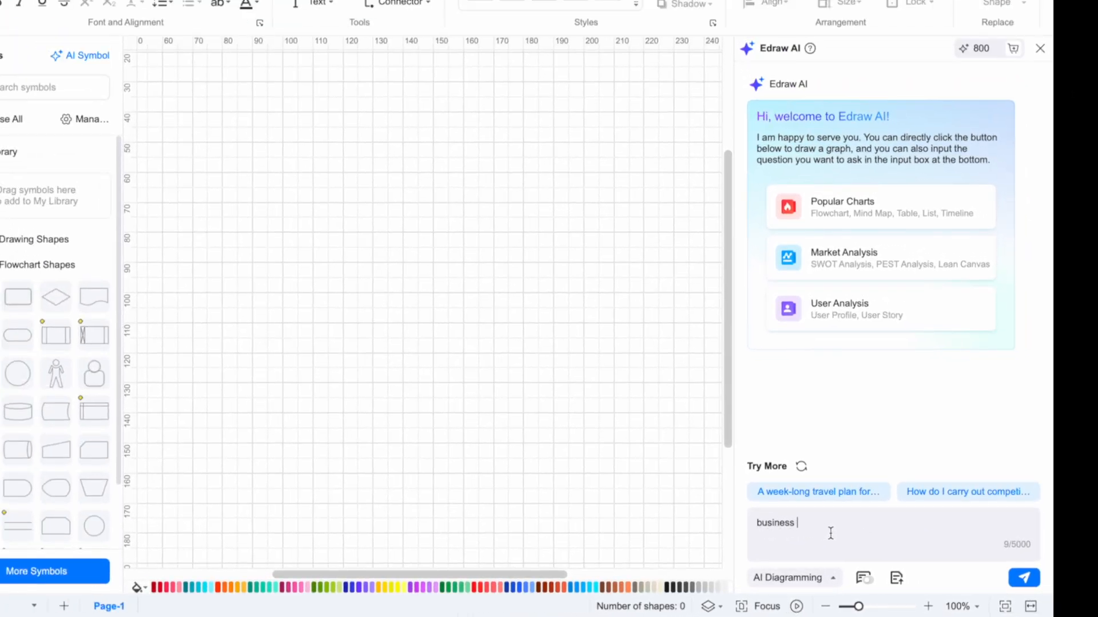
{"action": "type", "text": "planni"}
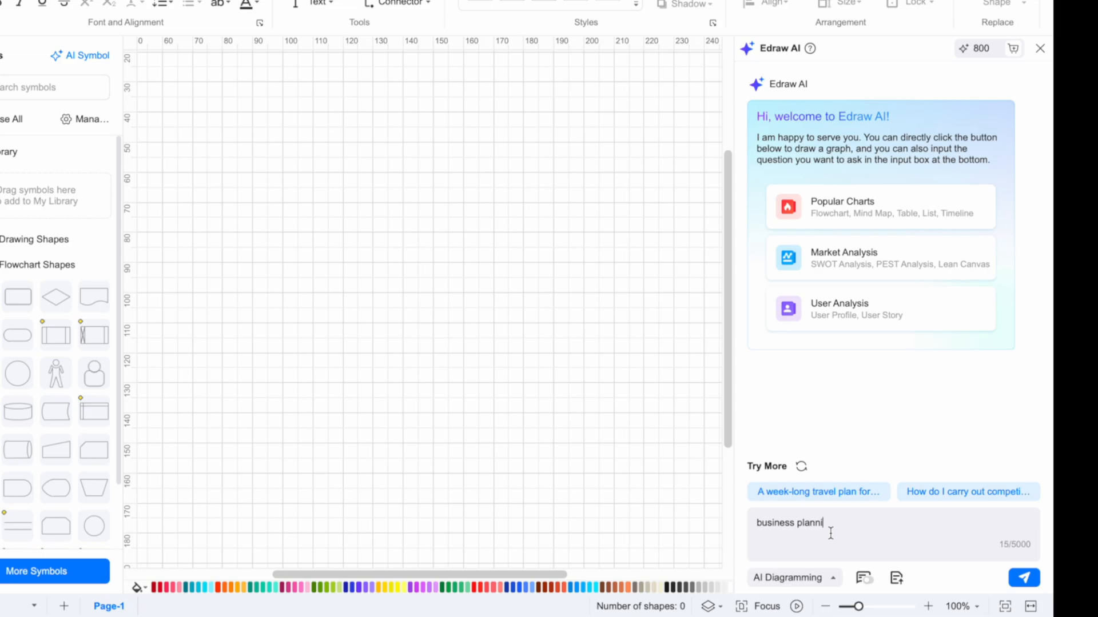
{"action": "left_click", "coordinate": [1022, 577]}
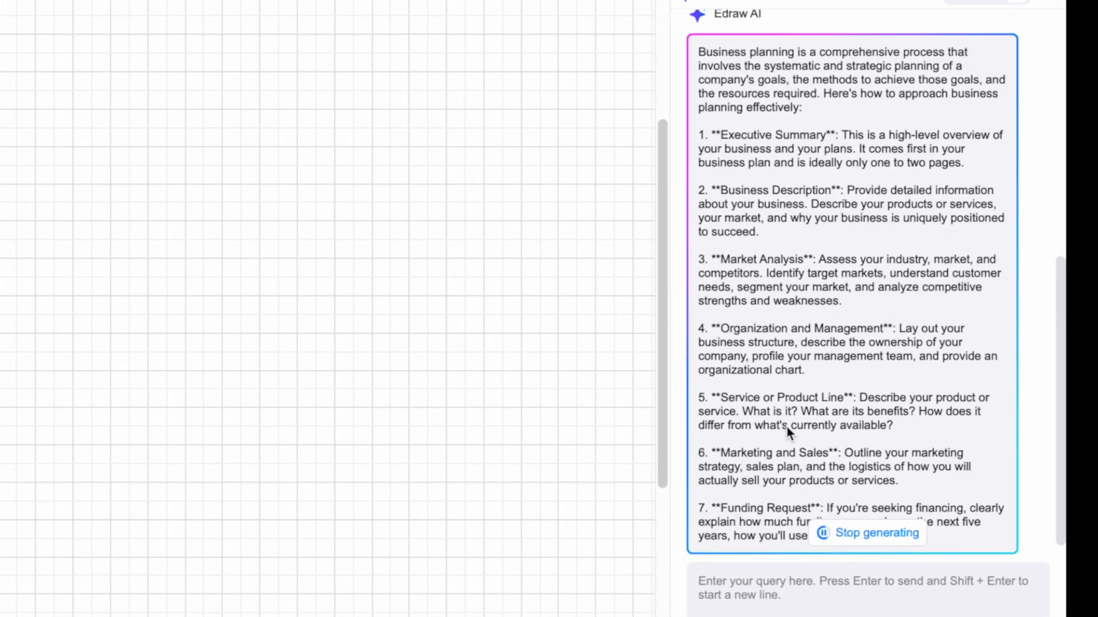
{"action": "scroll", "scroll_direction": "down", "scroll_amount": 3}
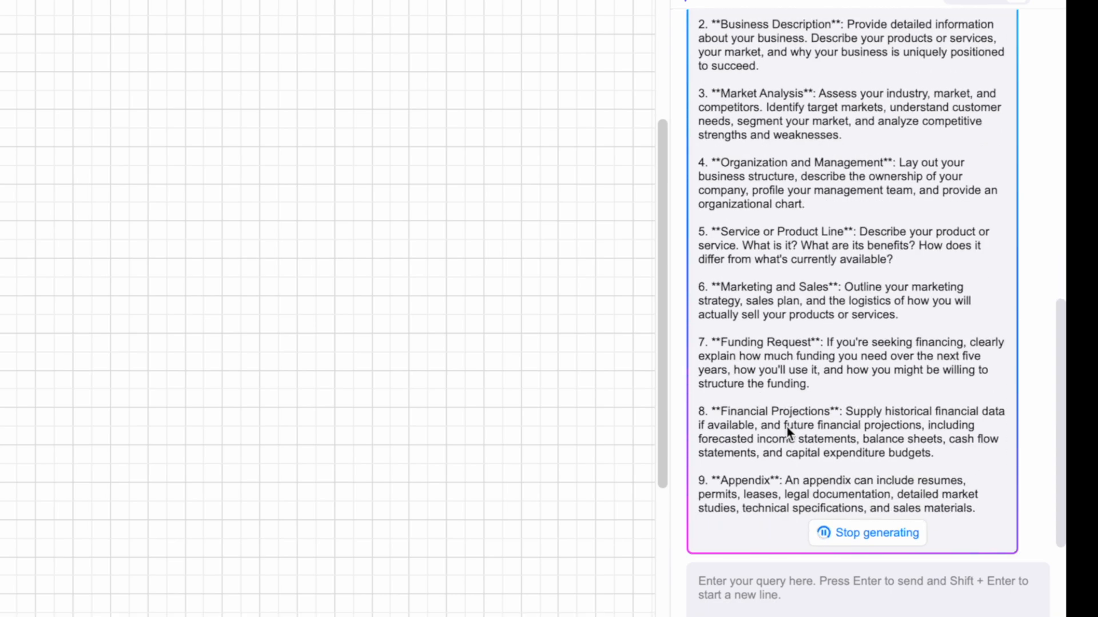
{"action": "scroll", "scroll_direction": "down", "scroll_amount": 3}
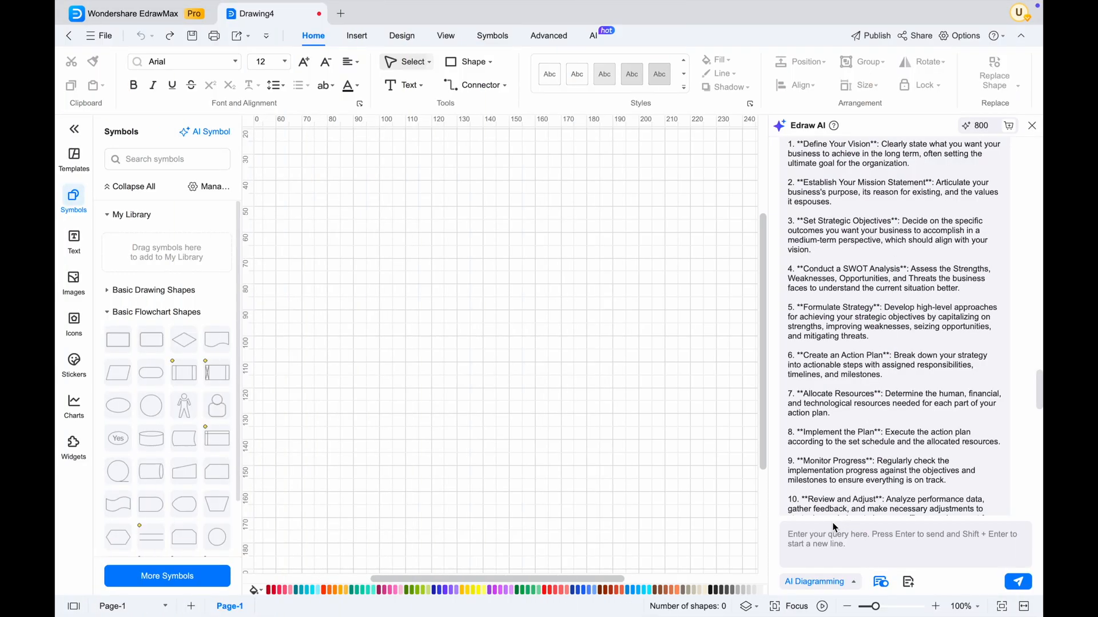
- Generate an AI flowchart on 'business planning' with Start, Define Goals and Market Research steps
{"action": "type", "text": "business planning"}
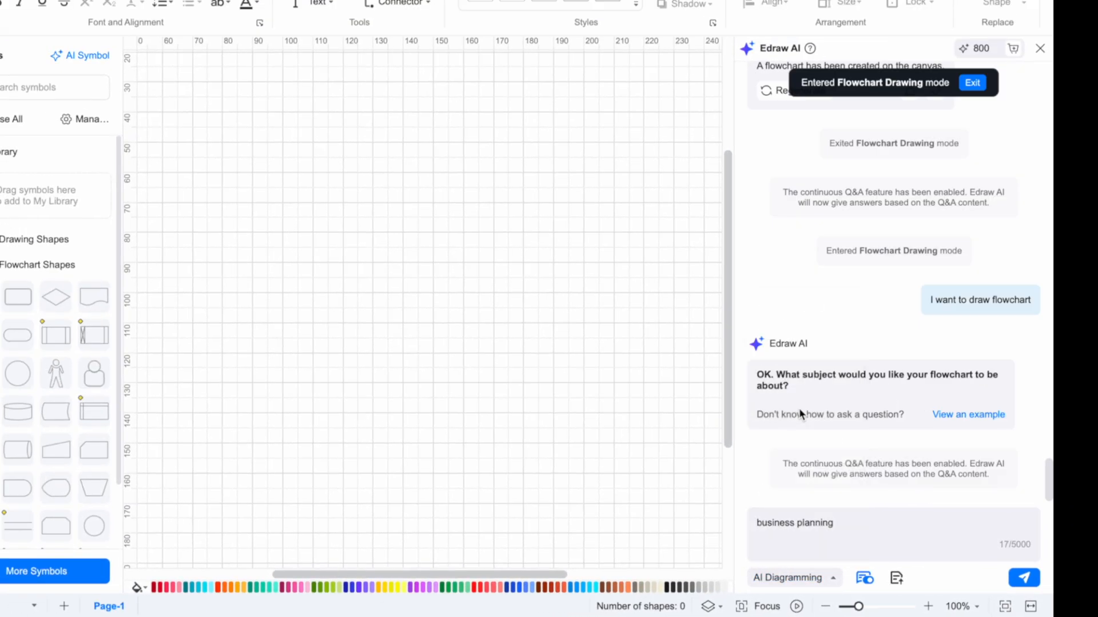
{"action": "left_click", "coordinate": [1022, 578]}
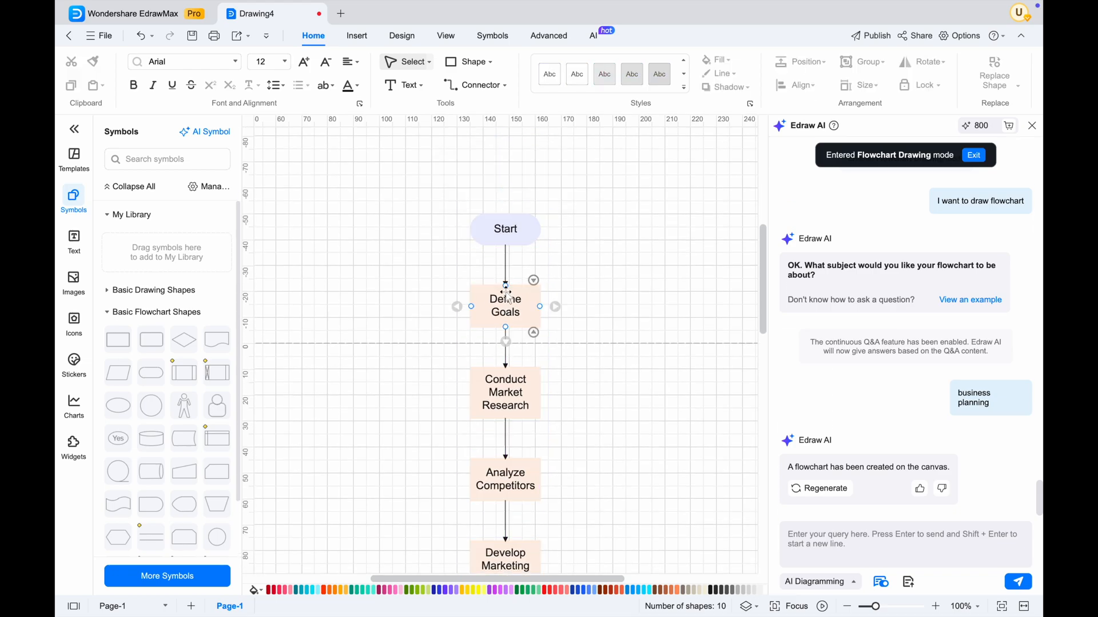
- Select the Start shape and bring up the Edraw AI text options for it
{"action": "left_click", "coordinate": [506, 228]}
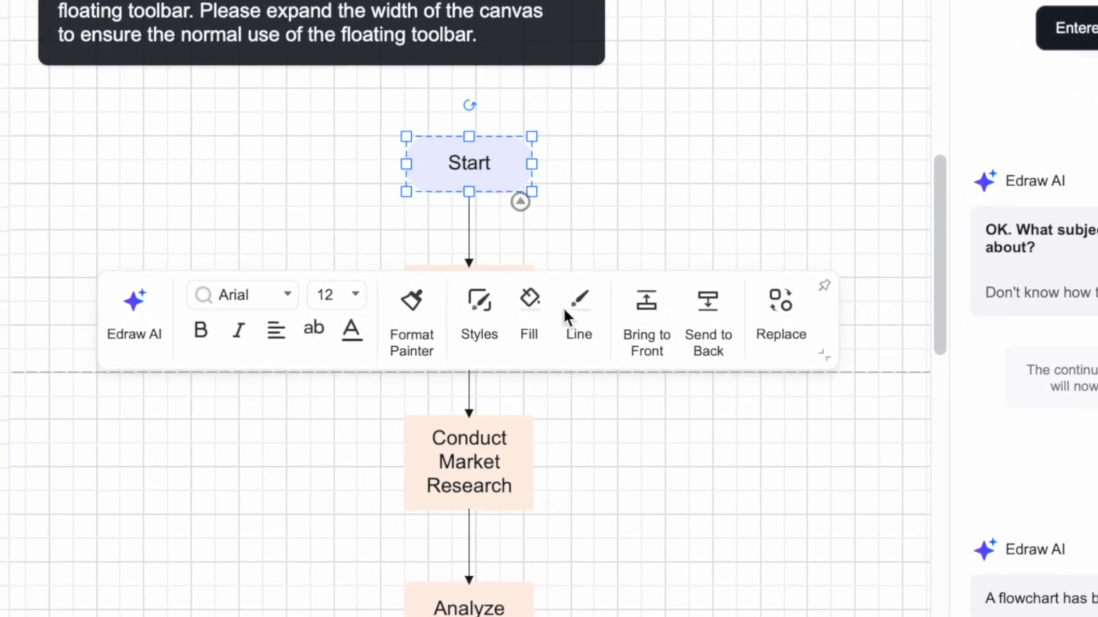
{"action": "left_click", "coordinate": [336, 294]}
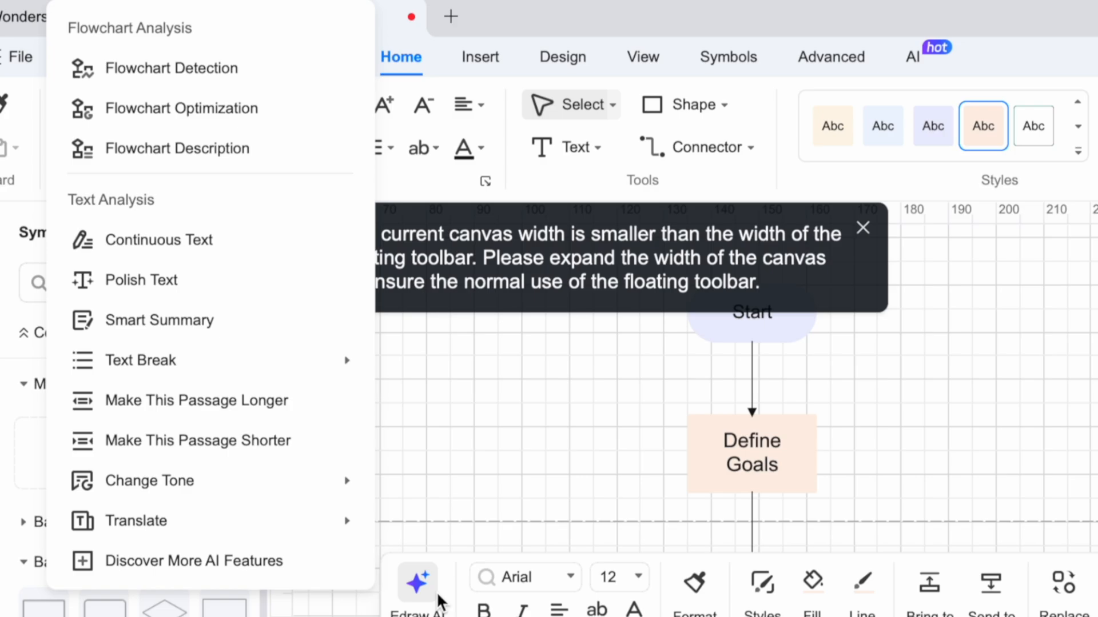
{"action": "mouse_move", "coordinate": [181, 521]}
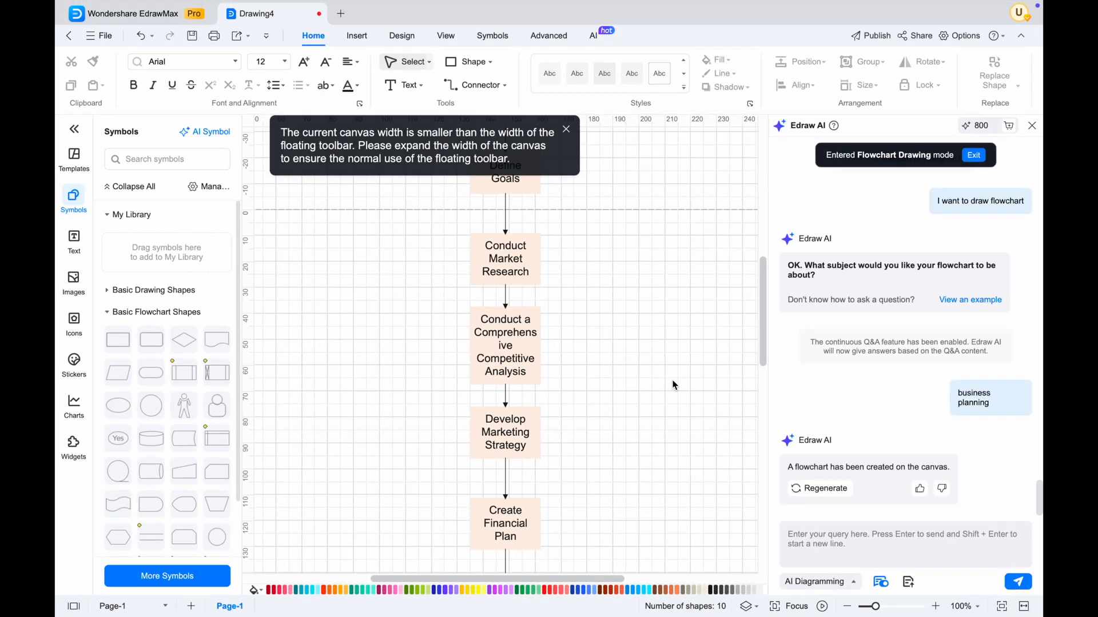
{"action": "left_click", "coordinate": [566, 129]}
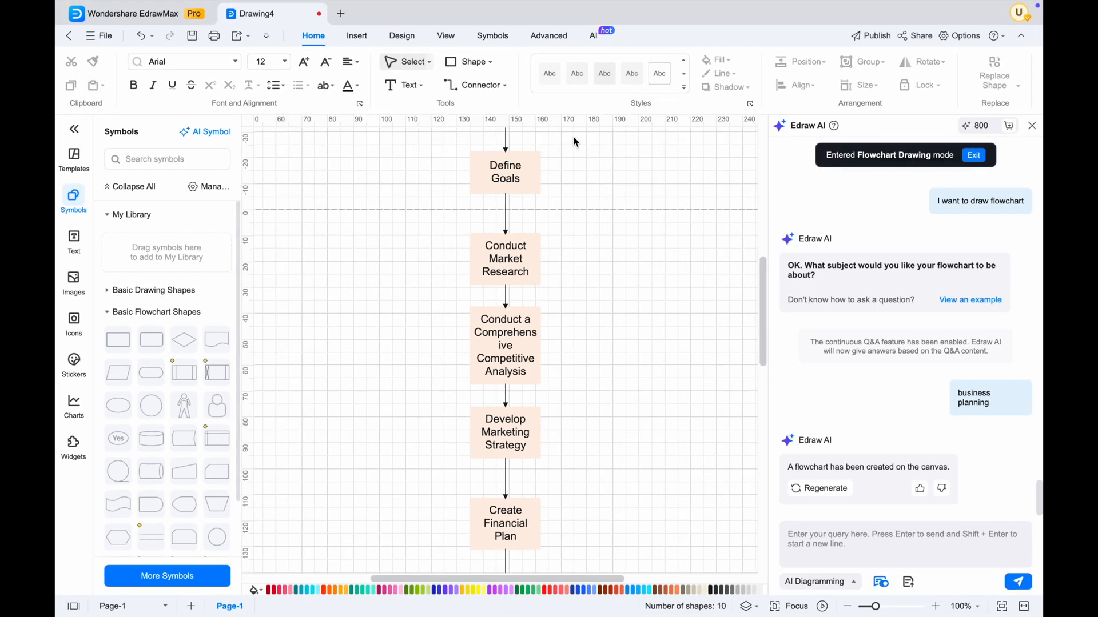
{"action": "left_click", "coordinate": [504, 229]}
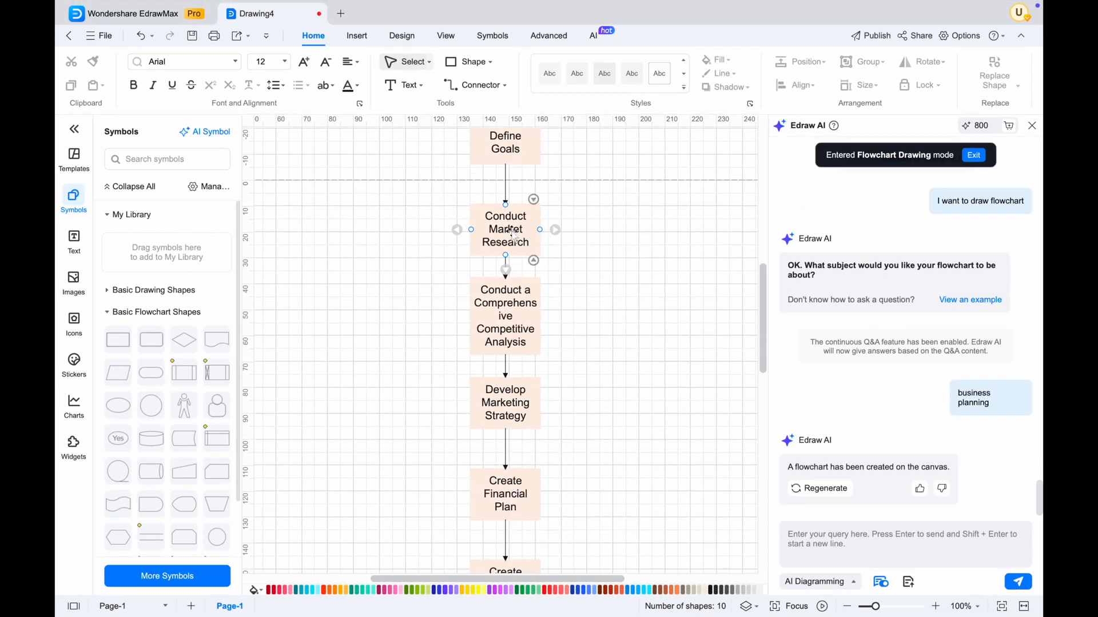
{"action": "left_click", "coordinate": [504, 316]}
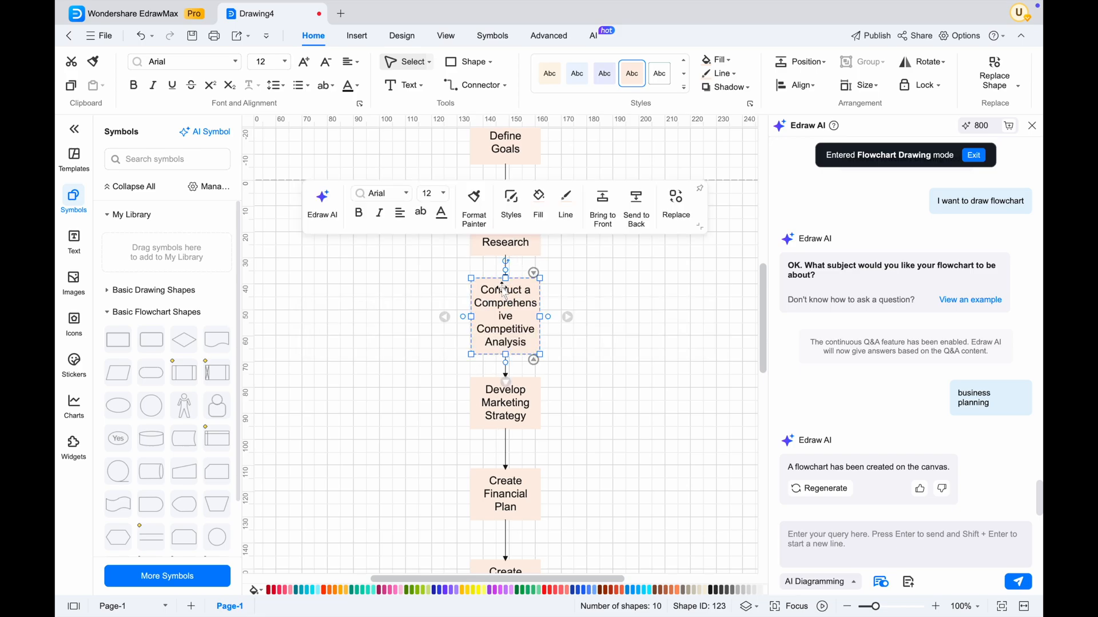
{"action": "left_click", "coordinate": [323, 199]}
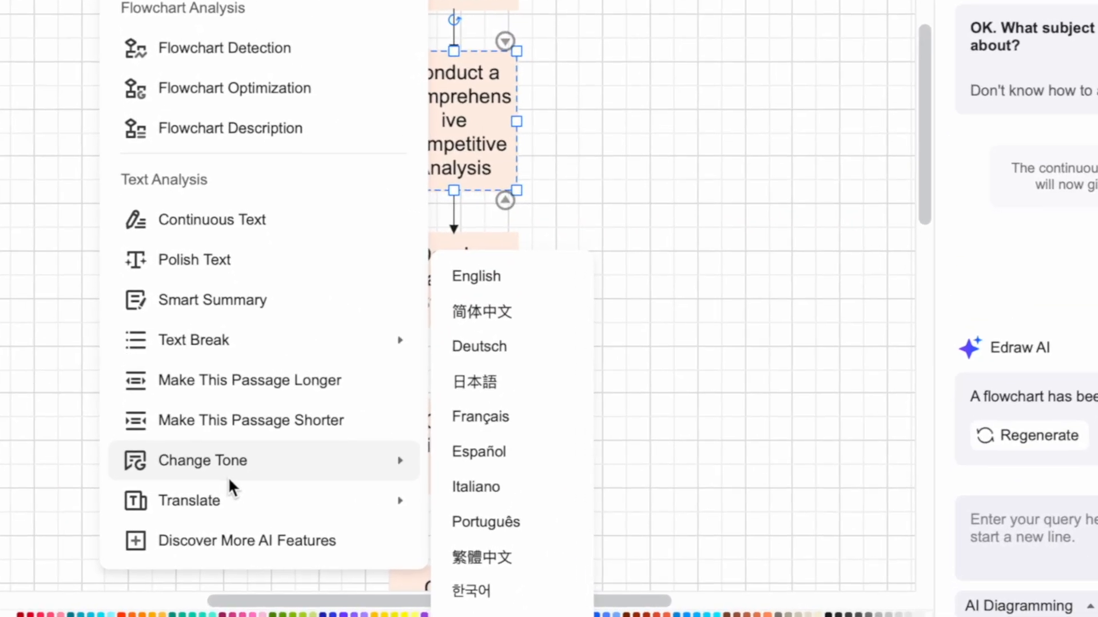
{"action": "mouse_move", "coordinate": [241, 488]}
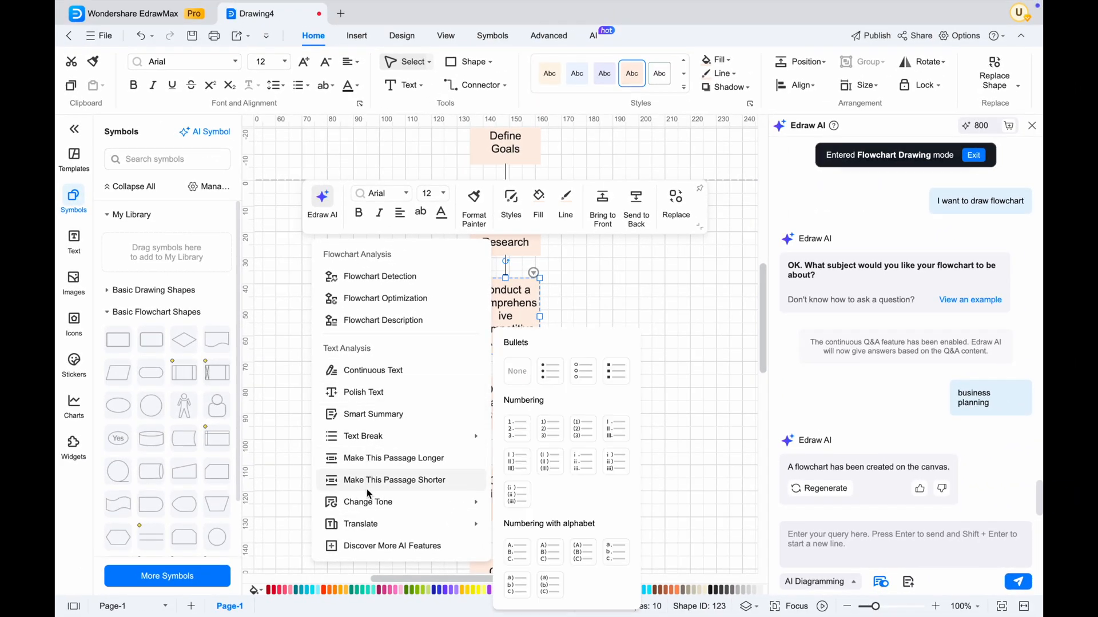
{"action": "mouse_move", "coordinate": [359, 523]}
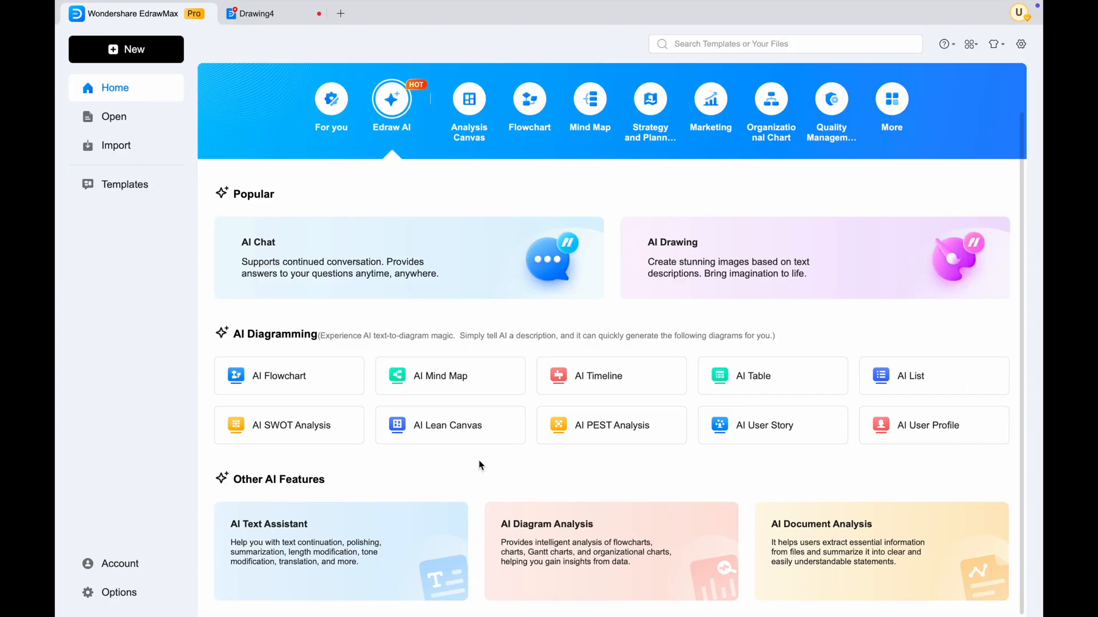
{"action": "mouse_move", "coordinate": [754, 390]}
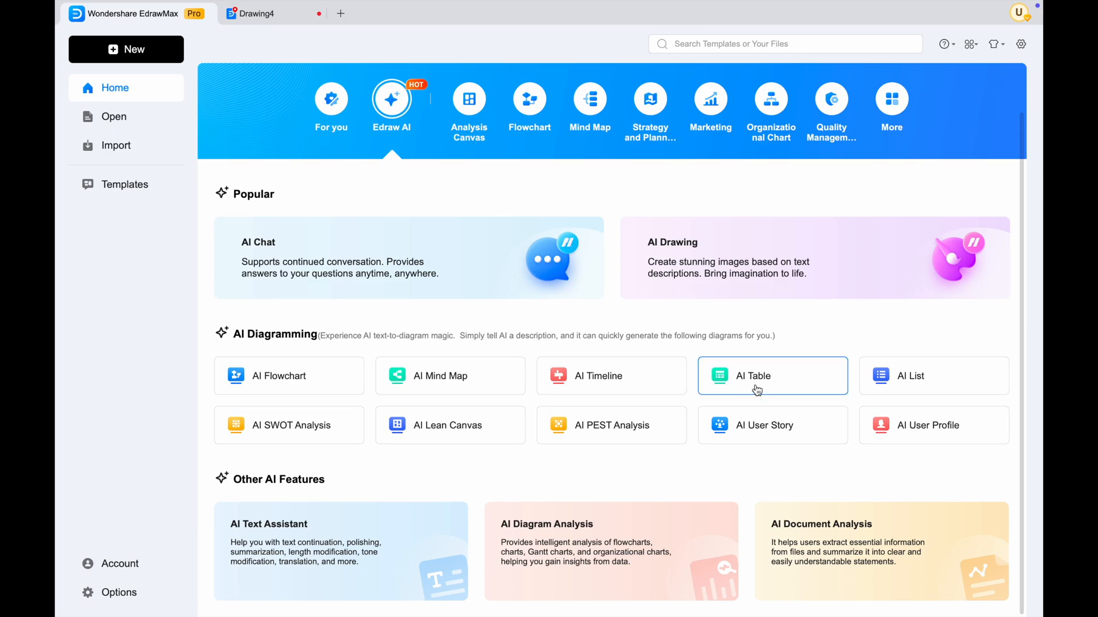
- Generate an AI Table of coffee shop drinks and prices from 'coffeeshop plan', then return home
{"action": "left_click", "coordinate": [754, 375]}
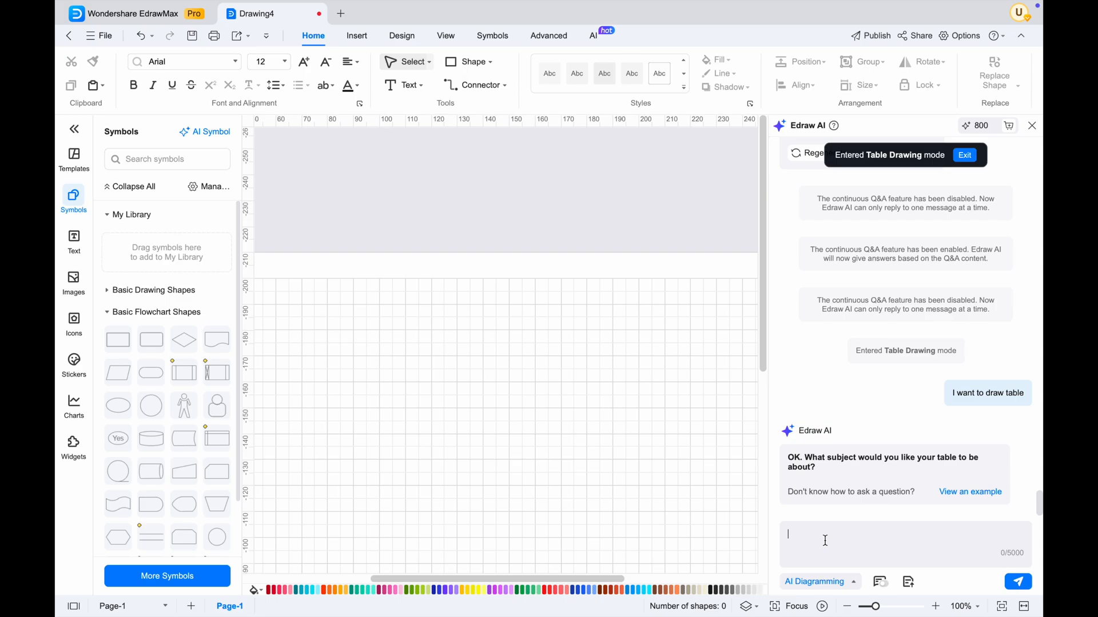
{"action": "type", "text": "cof"}
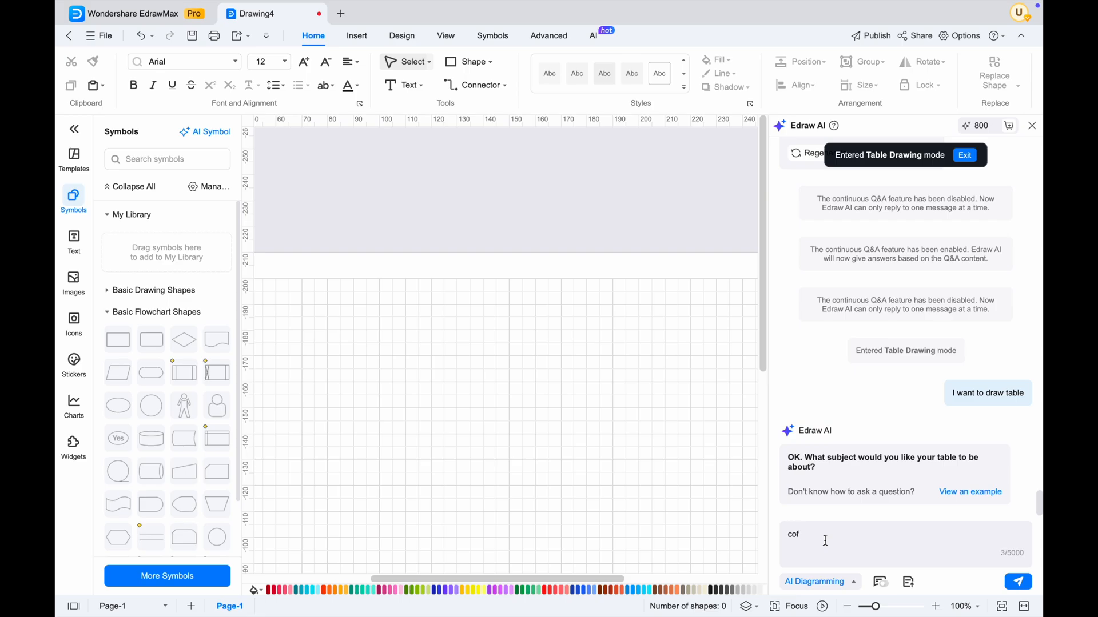
{"action": "left_click", "coordinate": [1017, 582]}
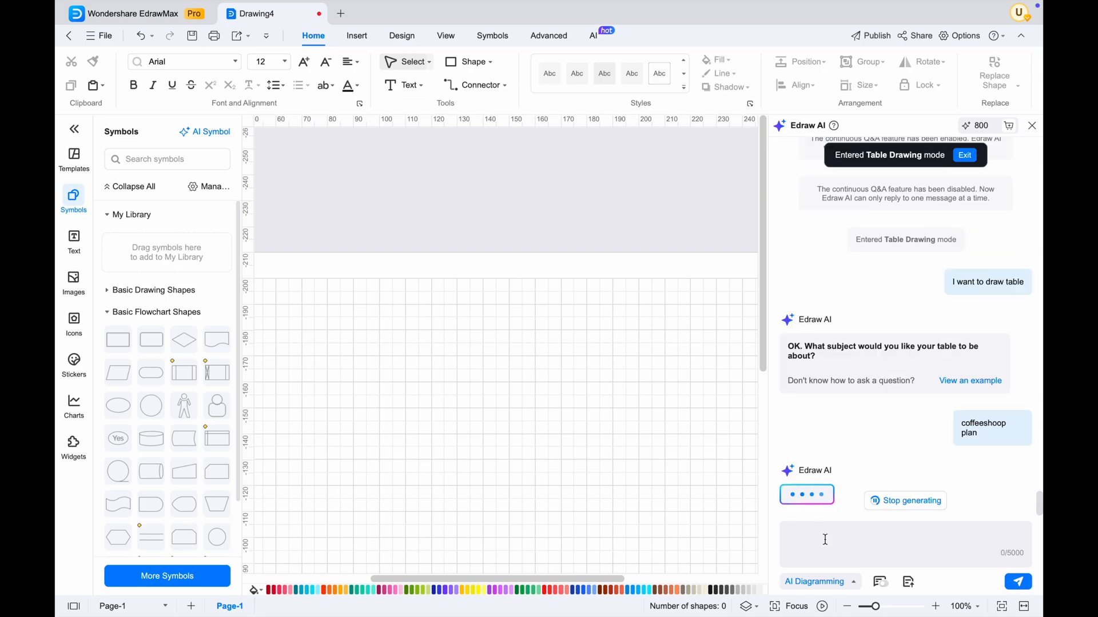
{"action": "scroll", "scroll_direction": "down", "scroll_amount": 3}
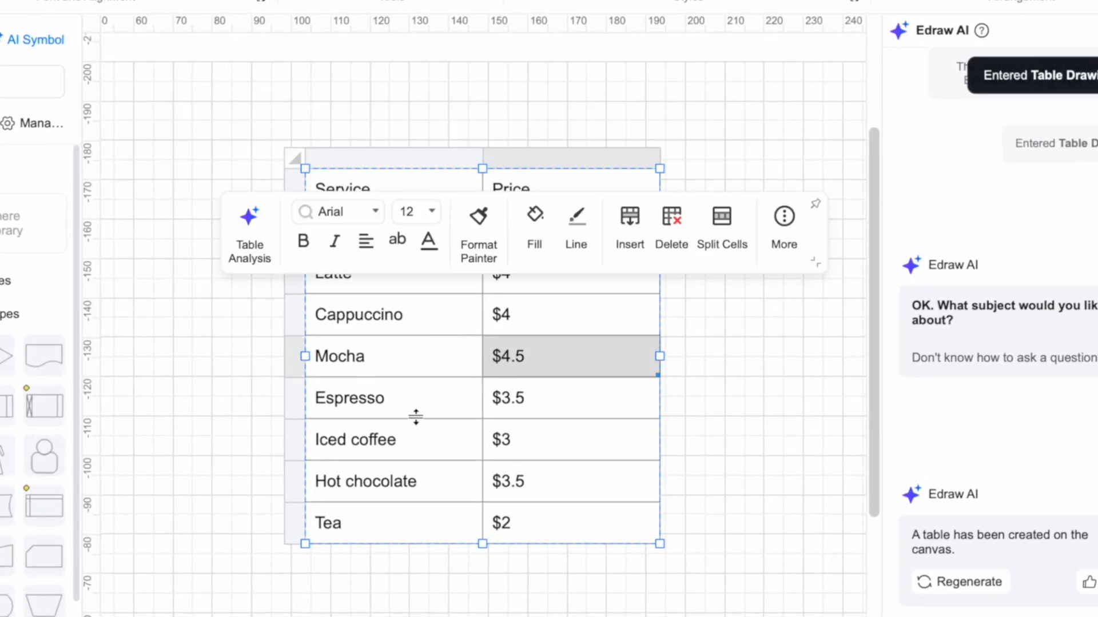
{"action": "left_click", "coordinate": [356, 183]}
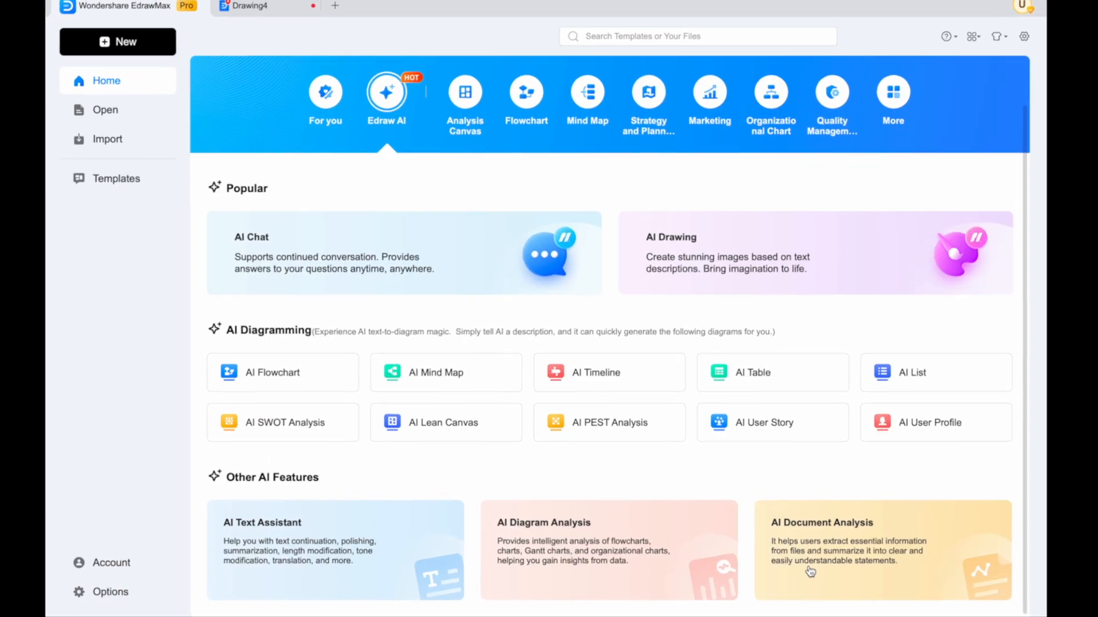
- Attach coffee world.pdf from Downloads to the AI chat and send it for analysis
{"action": "scroll", "scroll_direction": "down", "scroll_amount": 3}
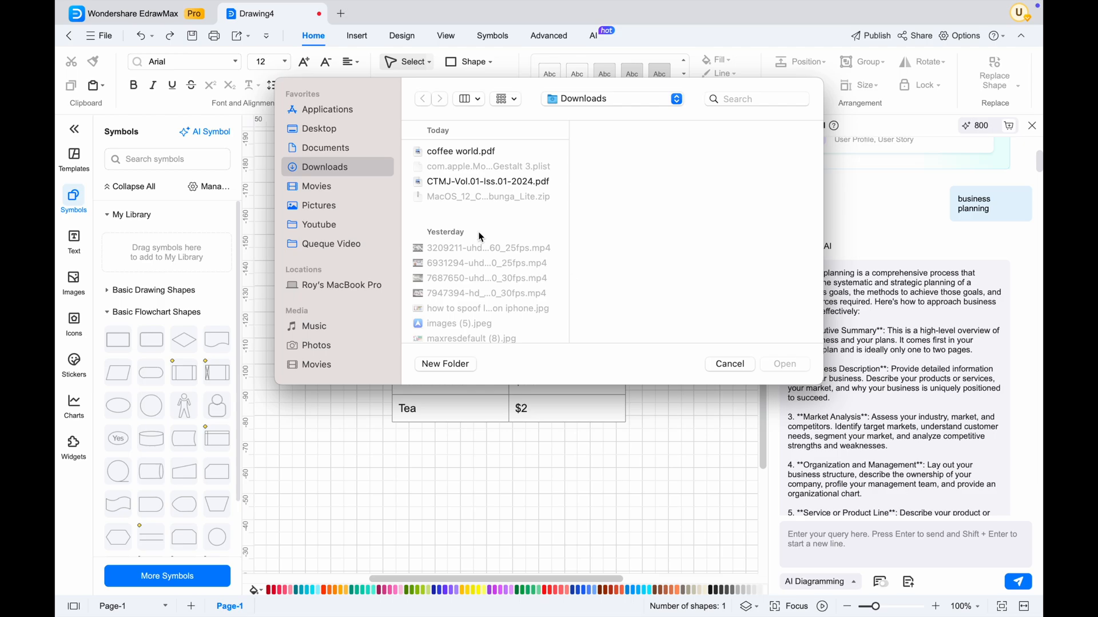
{"action": "left_click", "coordinate": [460, 151]}
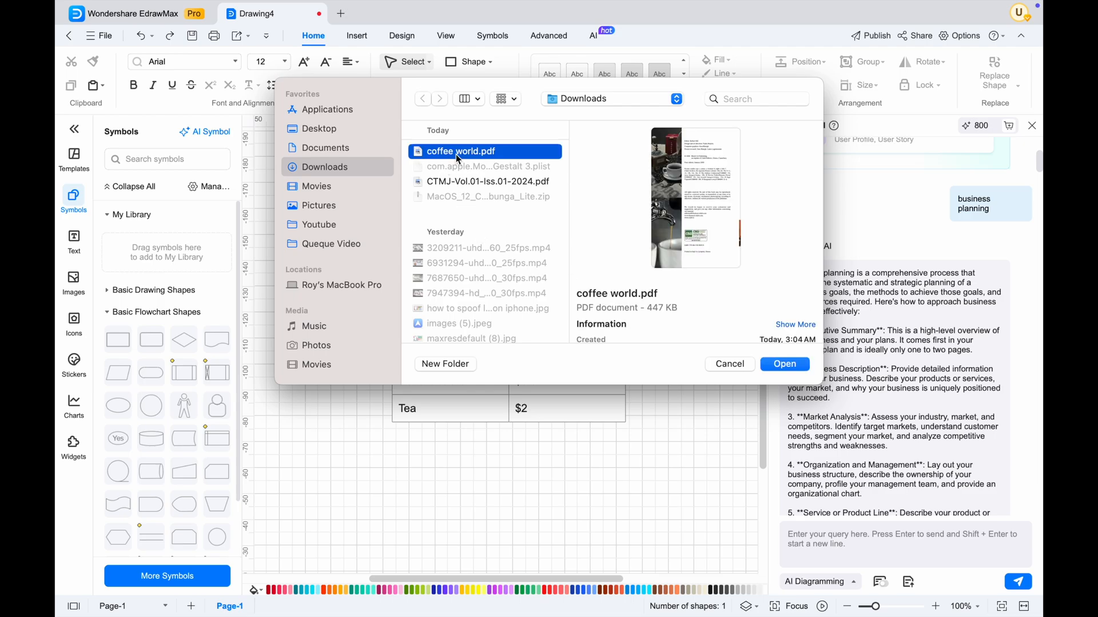
{"action": "left_click", "coordinate": [783, 364]}
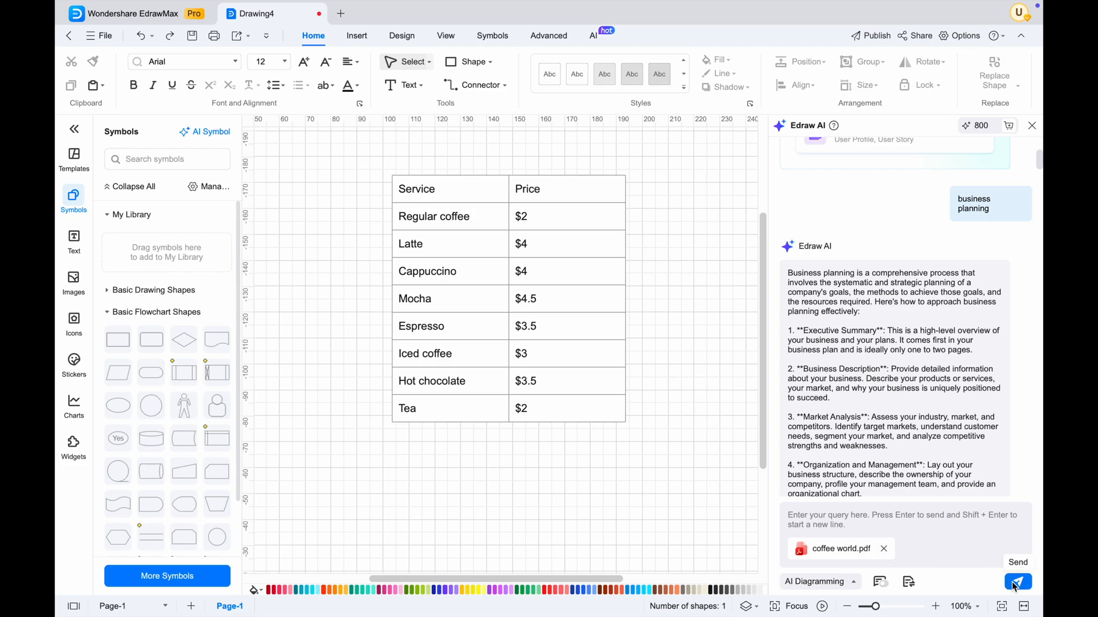
{"action": "left_click", "coordinate": [1017, 582]}
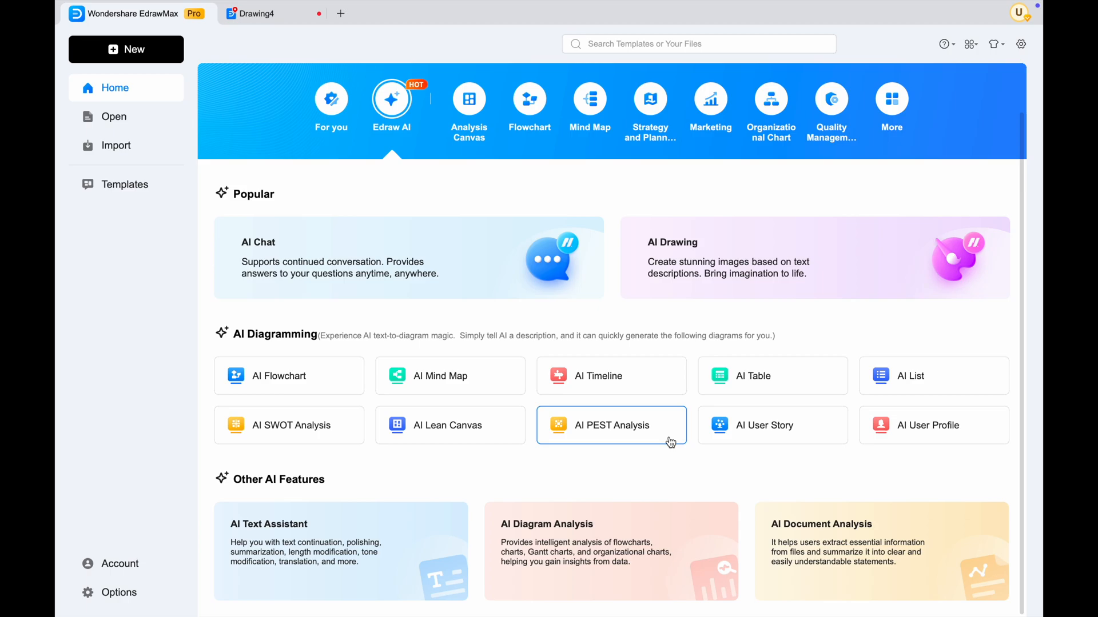
{"action": "mouse_move", "coordinate": [289, 425]}
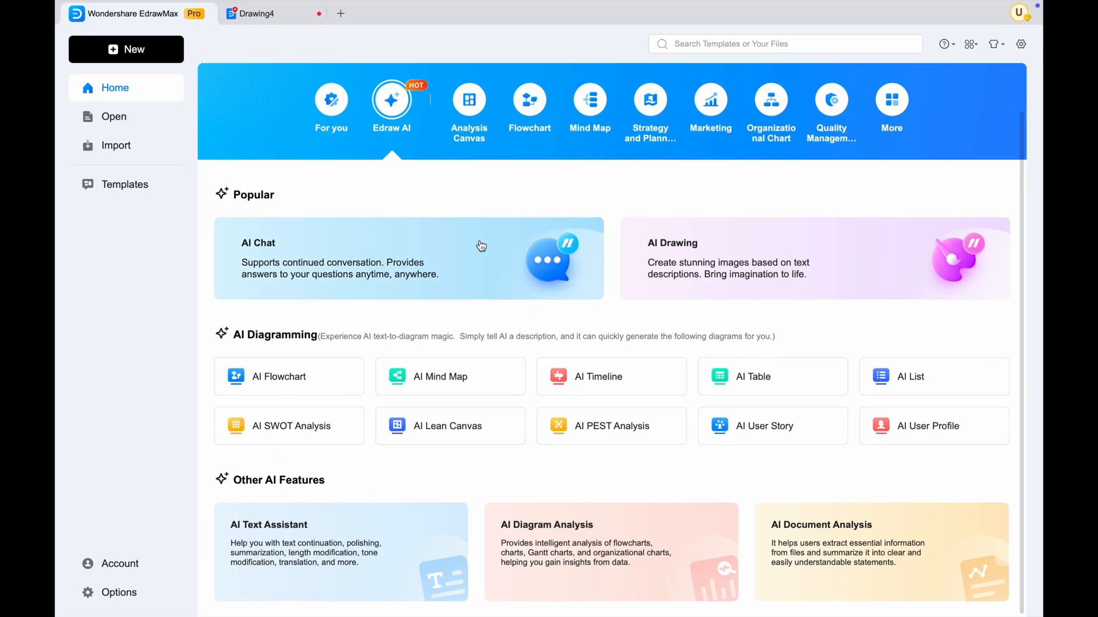
{"action": "mouse_move", "coordinate": [564, 170]}
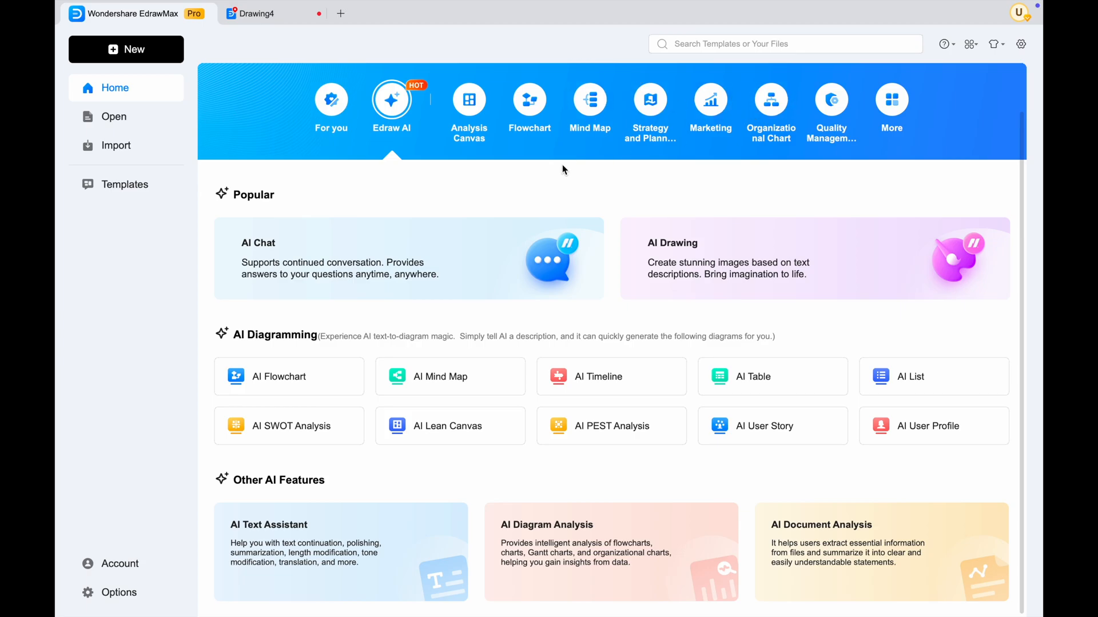
- Search templates for 'coffee' and start a drawing from the Coffee Shop SWOT Template
{"action": "type", "text": "cof"}
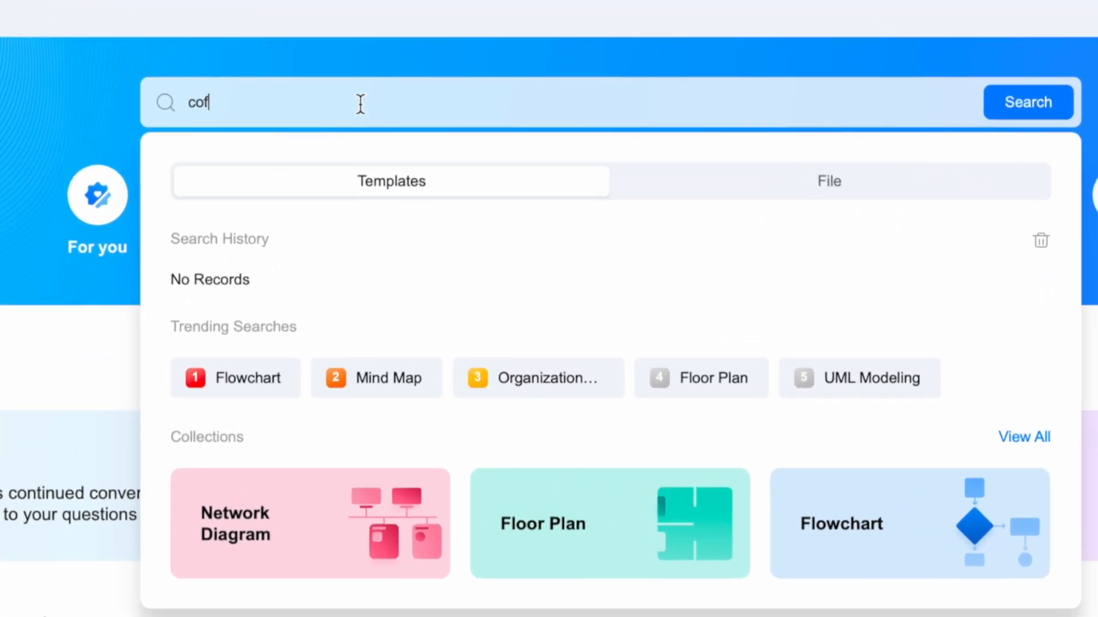
{"action": "type", "text": "fees"}
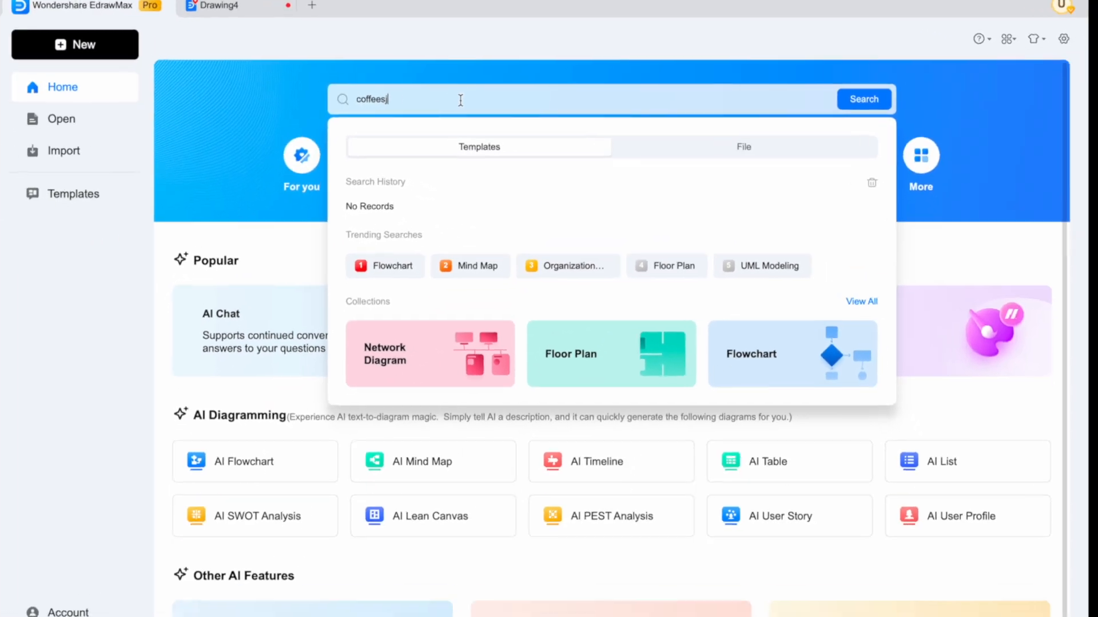
{"action": "left_click", "coordinate": [862, 98]}
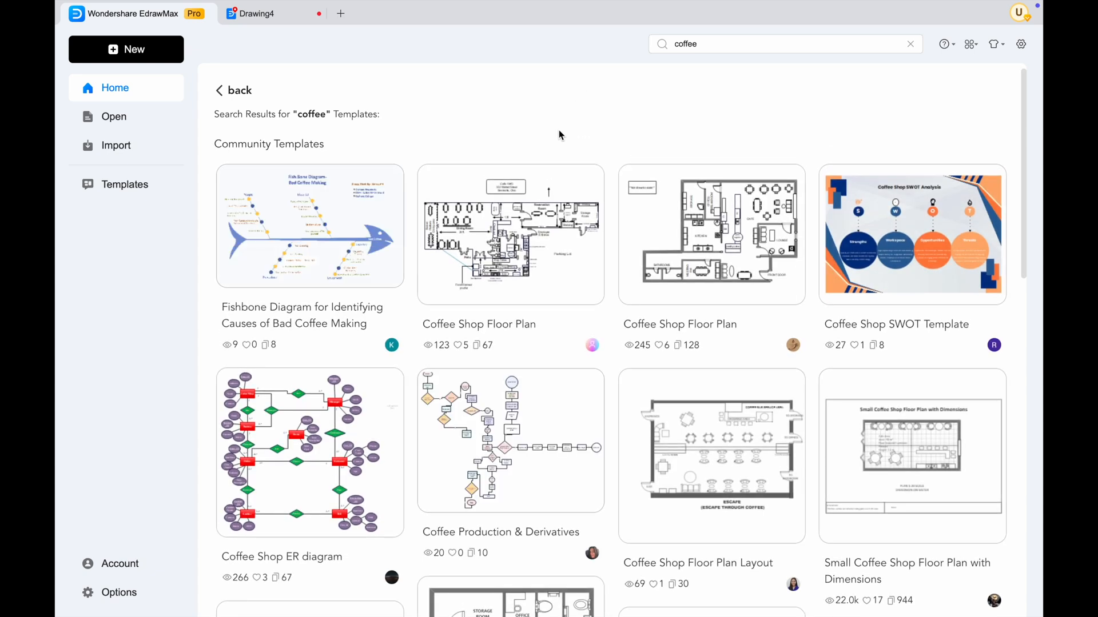
{"action": "scroll", "scroll_direction": "down", "scroll_amount": 3}
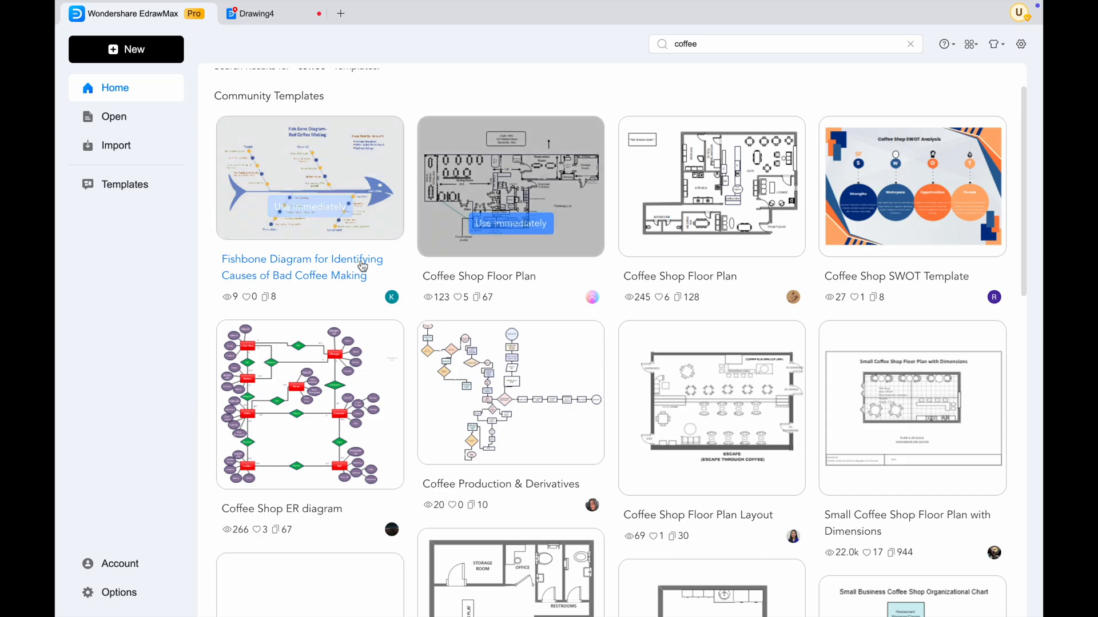
{"action": "mouse_move", "coordinate": [912, 173]}
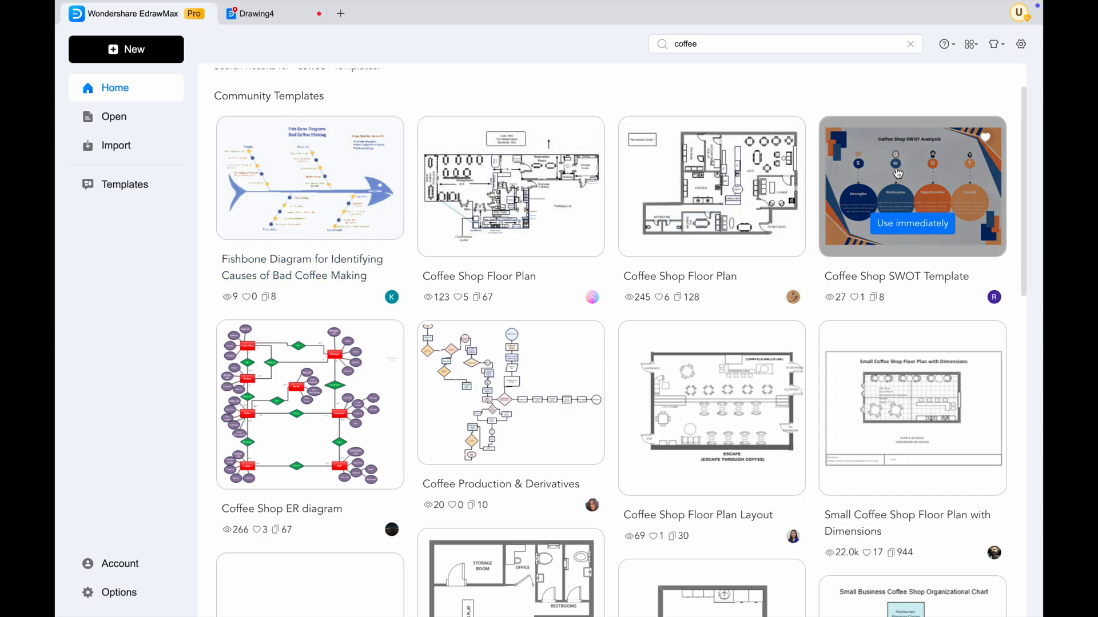
{"action": "left_click", "coordinate": [912, 187]}
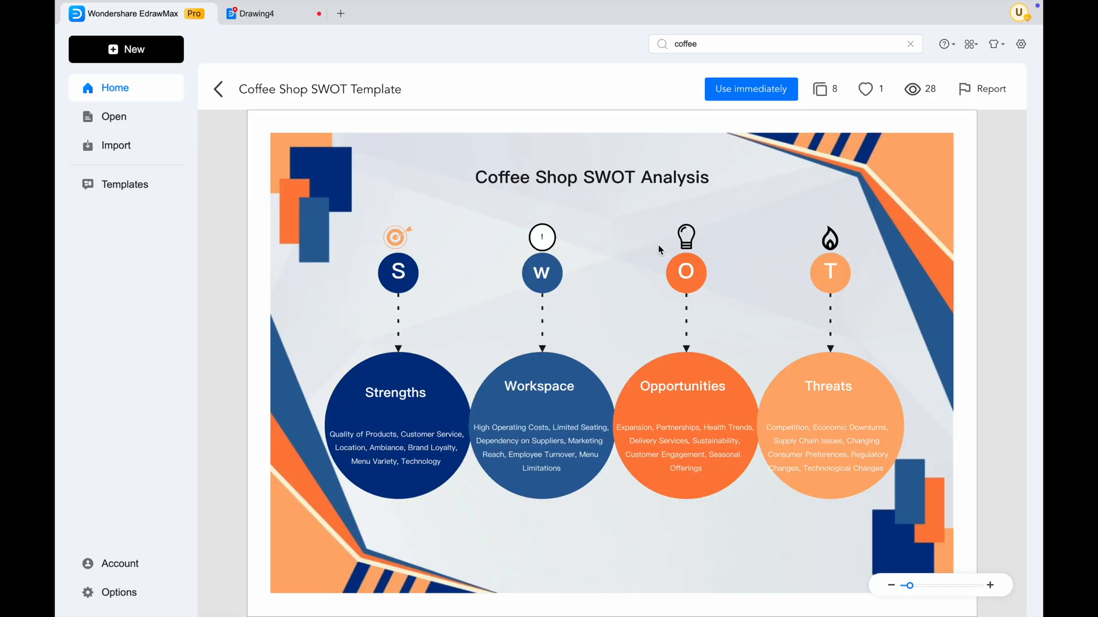
{"action": "mouse_move", "coordinate": [629, 267]}
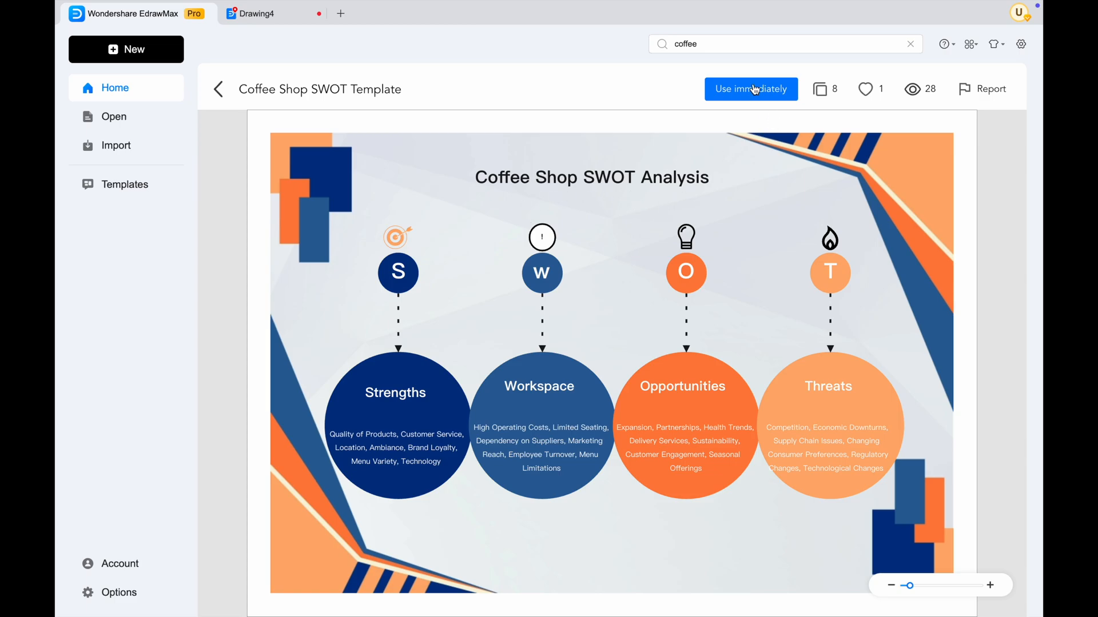
{"action": "left_click", "coordinate": [750, 90]}
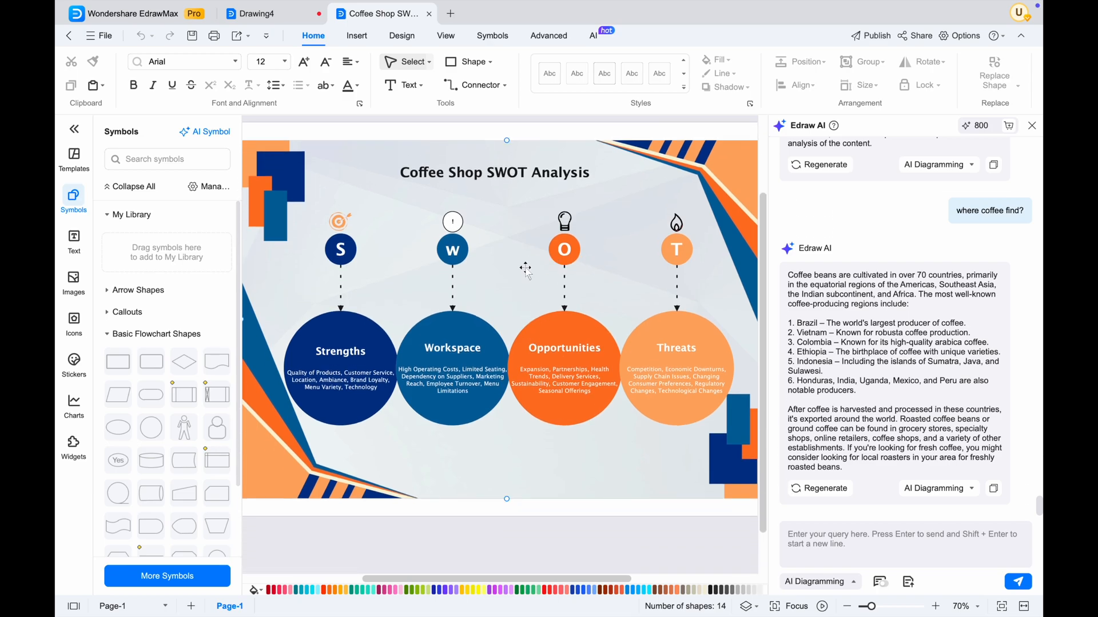
{"action": "mouse_move", "coordinate": [425, 286]}
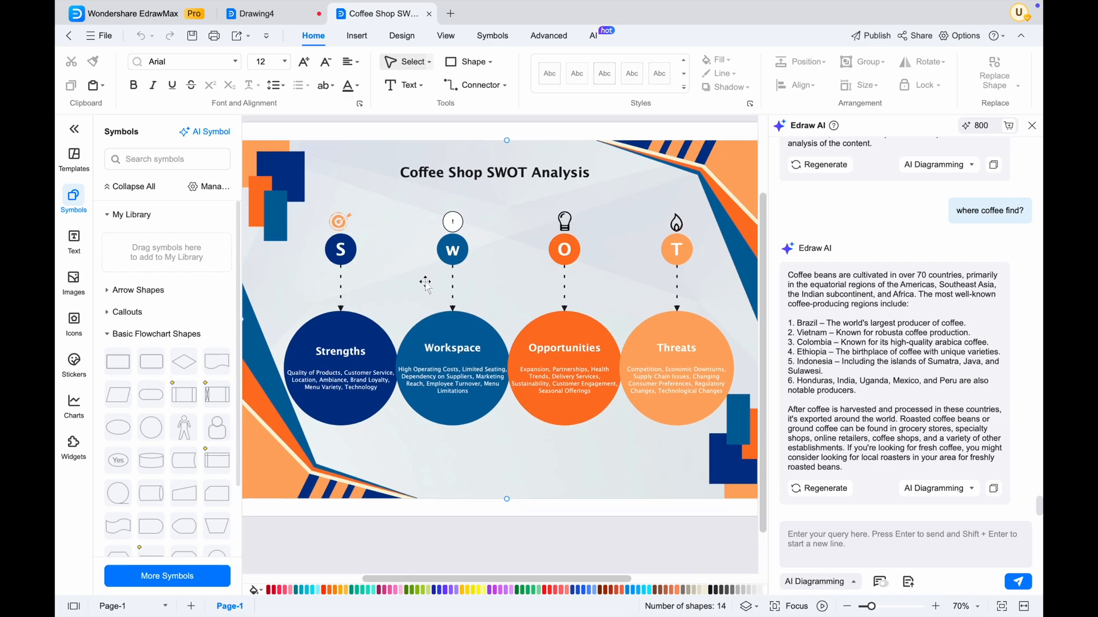
- Bring up the AI Drawing text-to-image window over the SWOT template drawing
{"action": "left_click", "coordinate": [167, 159]}
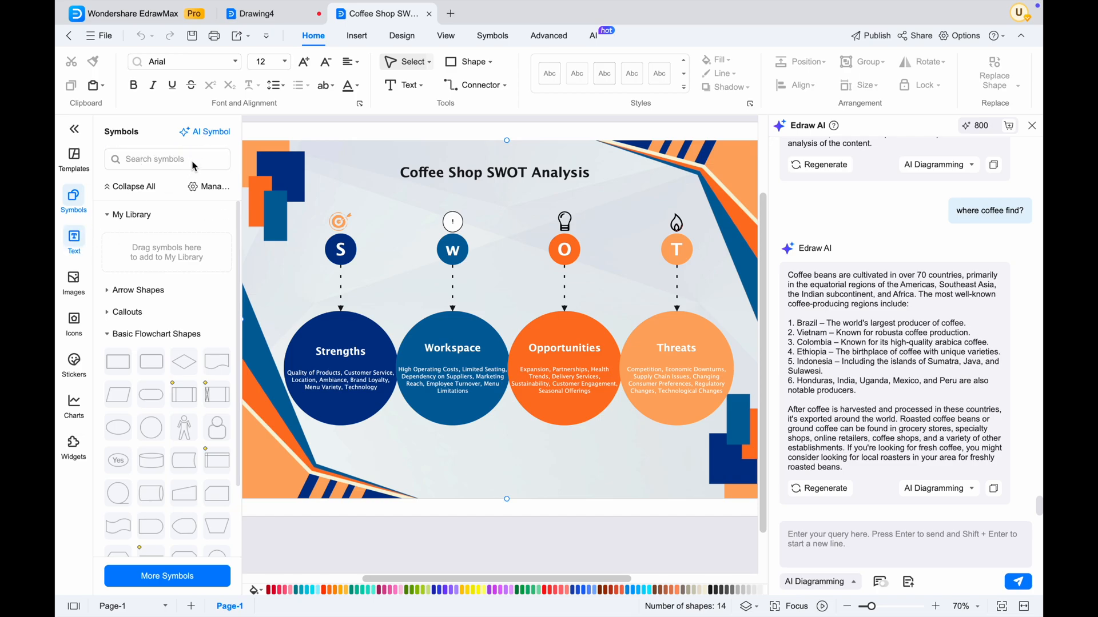
{"action": "left_click", "coordinate": [73, 280]}
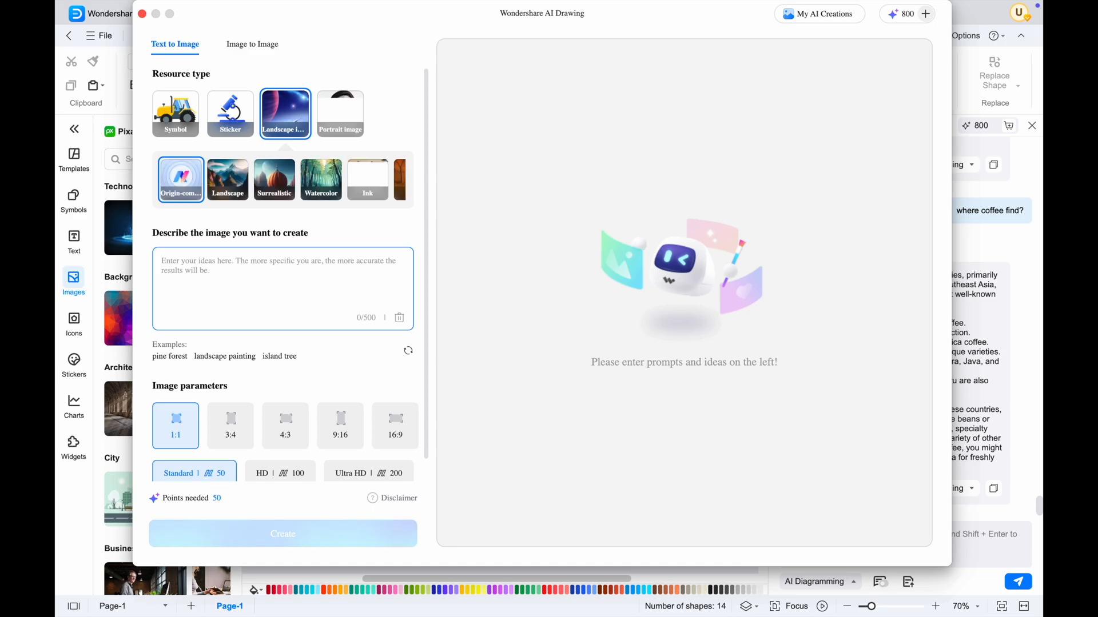
- Generate 3D coffee cup symbols from the 'coffee' prompt and insert one into the diagram
{"action": "left_click", "coordinate": [340, 113]}
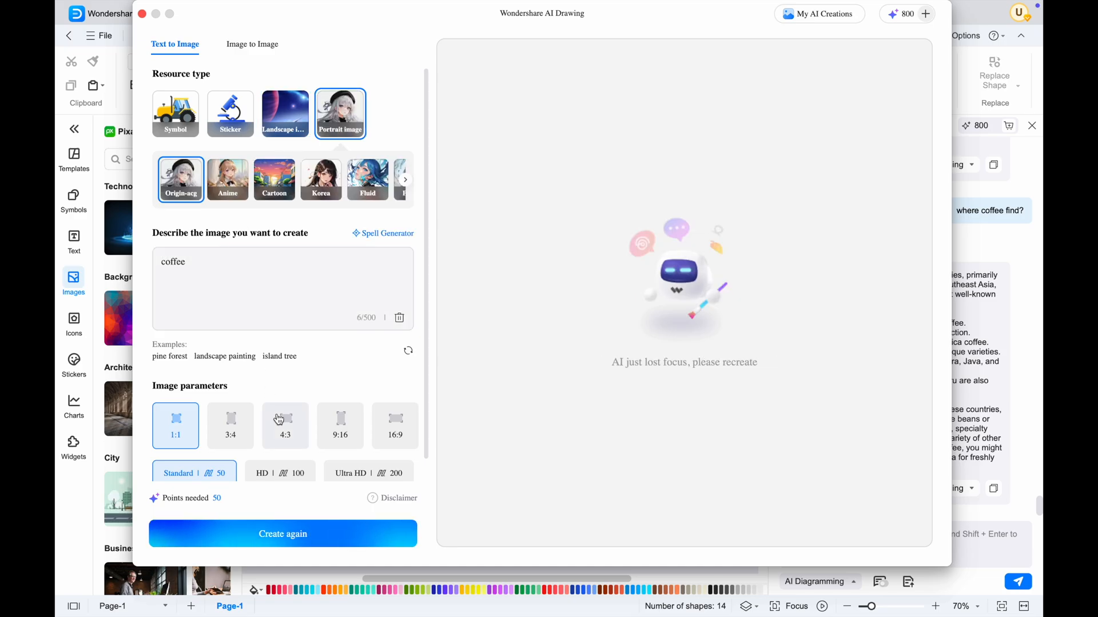
{"action": "left_click", "coordinate": [283, 534]}
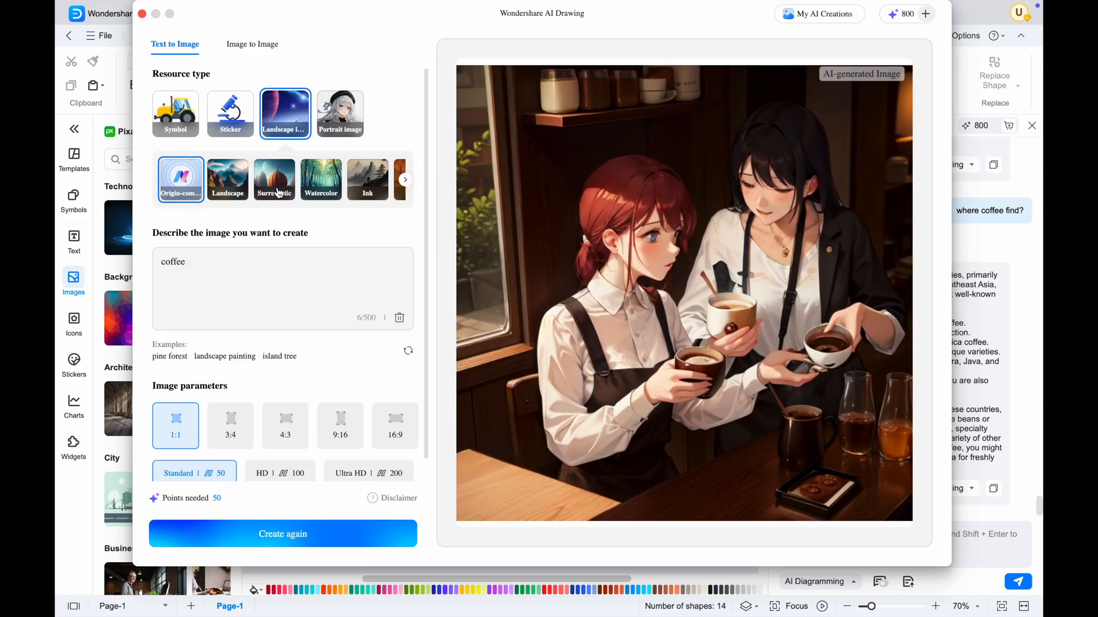
{"action": "left_click", "coordinate": [175, 113]}
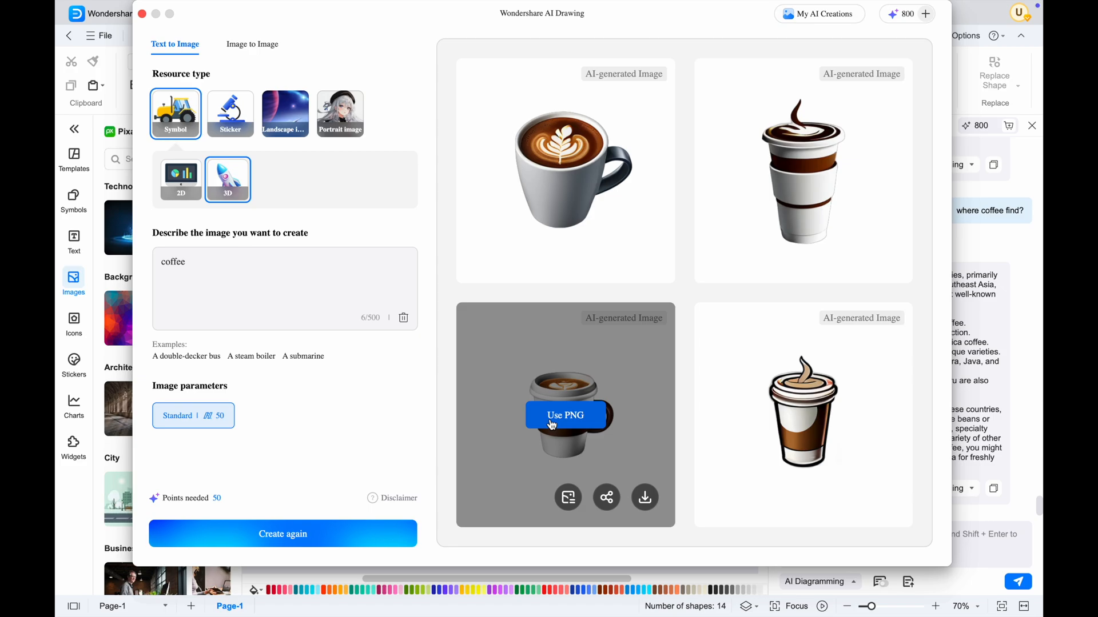
{"action": "left_click", "coordinate": [565, 415]}
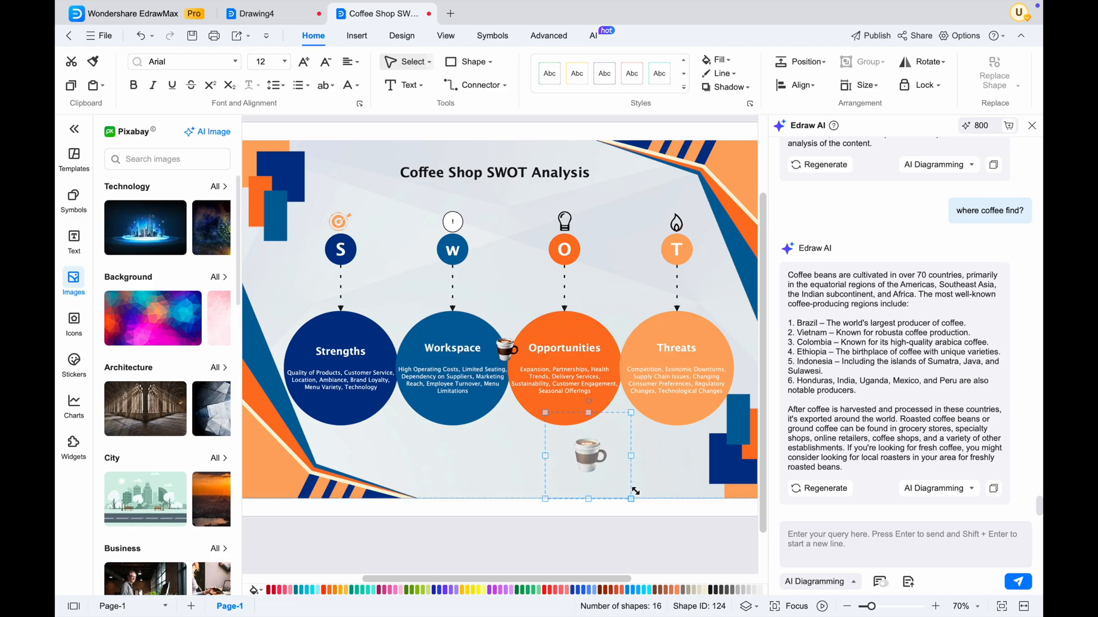
- Place a second coffee cup image below the middle circles, then view more AI diagram types
{"action": "left_click", "coordinate": [452, 248]}
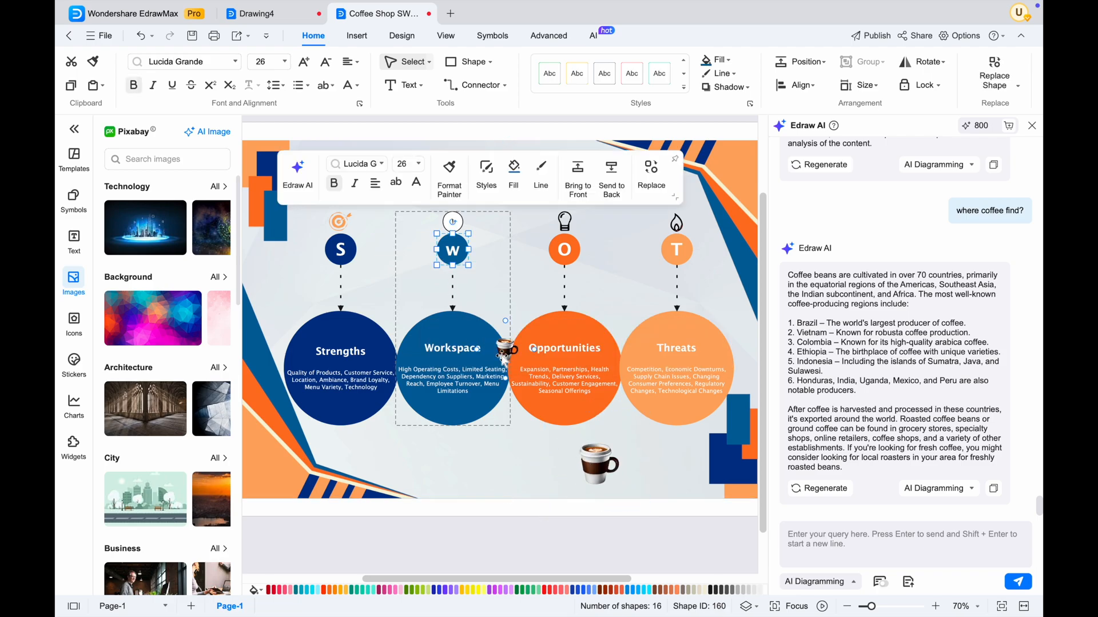
{"action": "left_click", "coordinate": [413, 442]}
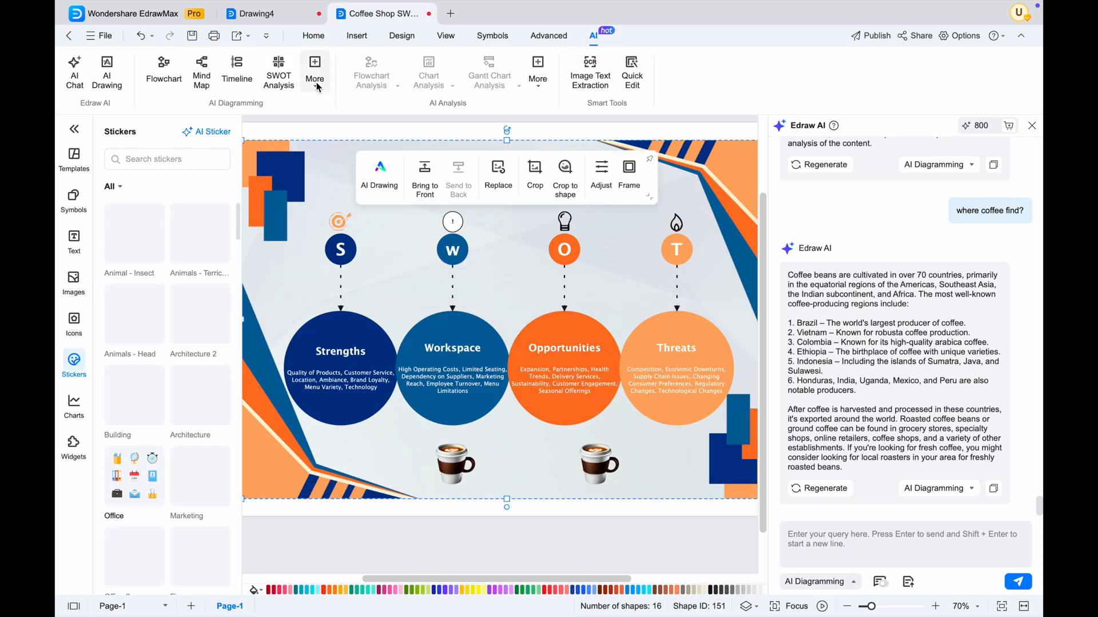
{"action": "left_click", "coordinate": [129, 13]}
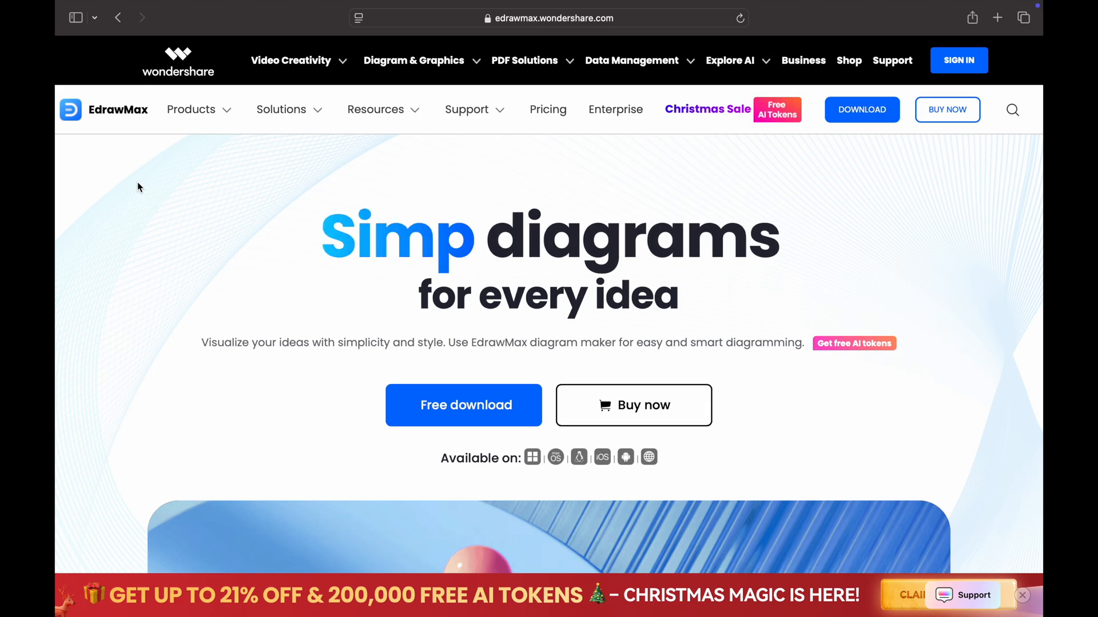
- Scroll the EdrawMax site through the Sharing highlights down to the Cross-platform integration section
{"action": "scroll", "scroll_direction": "down", "scroll_amount": 3}
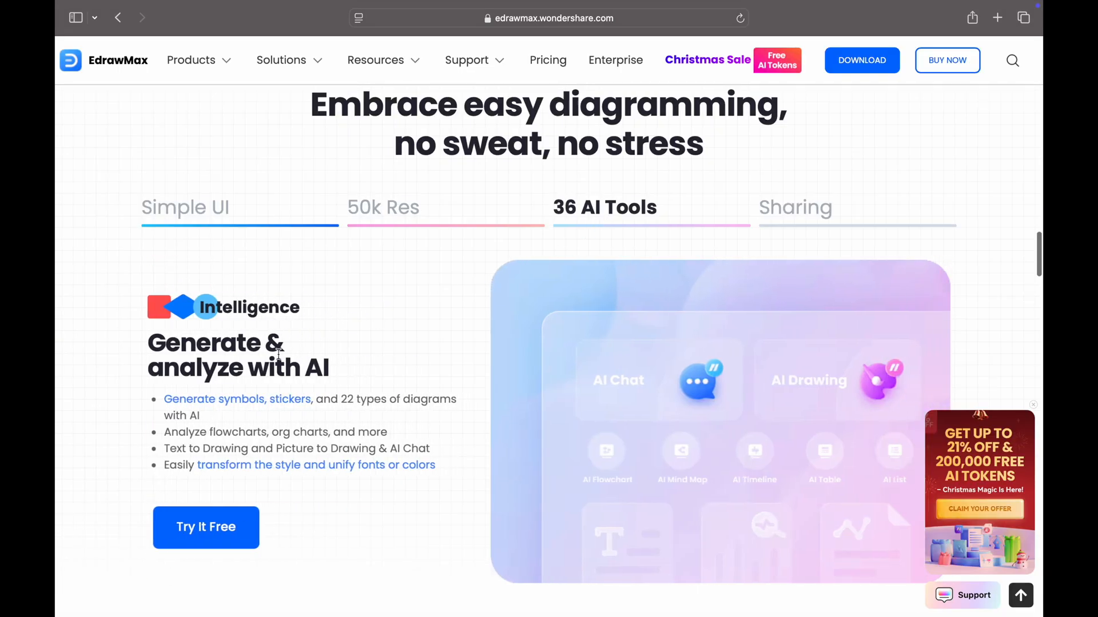
{"action": "mouse_move", "coordinate": [213, 435]}
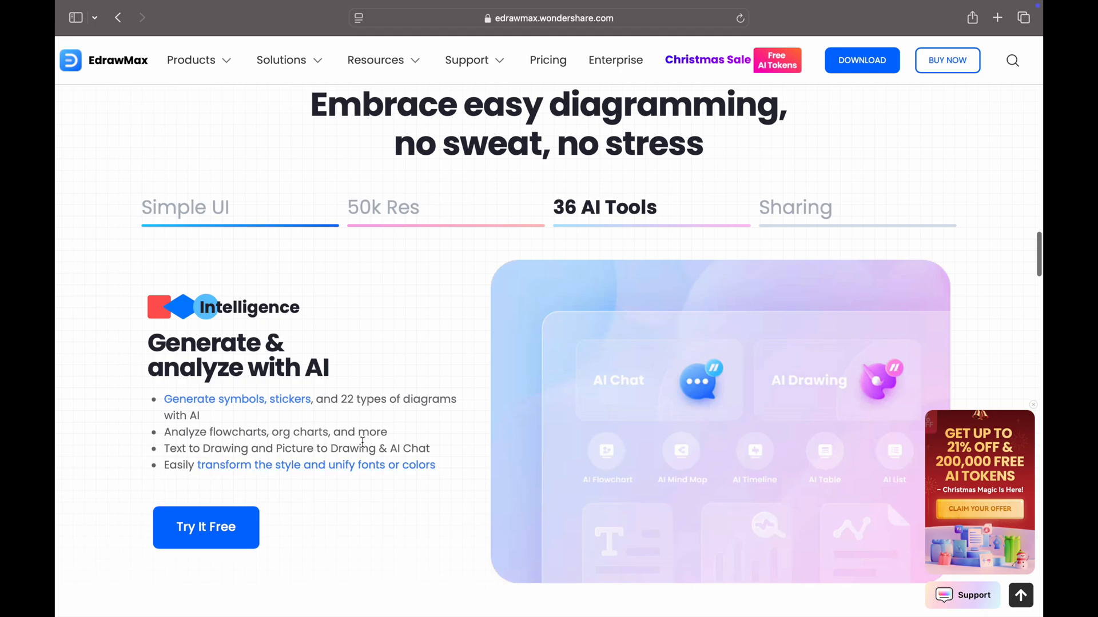
{"action": "left_click", "coordinate": [795, 207]}
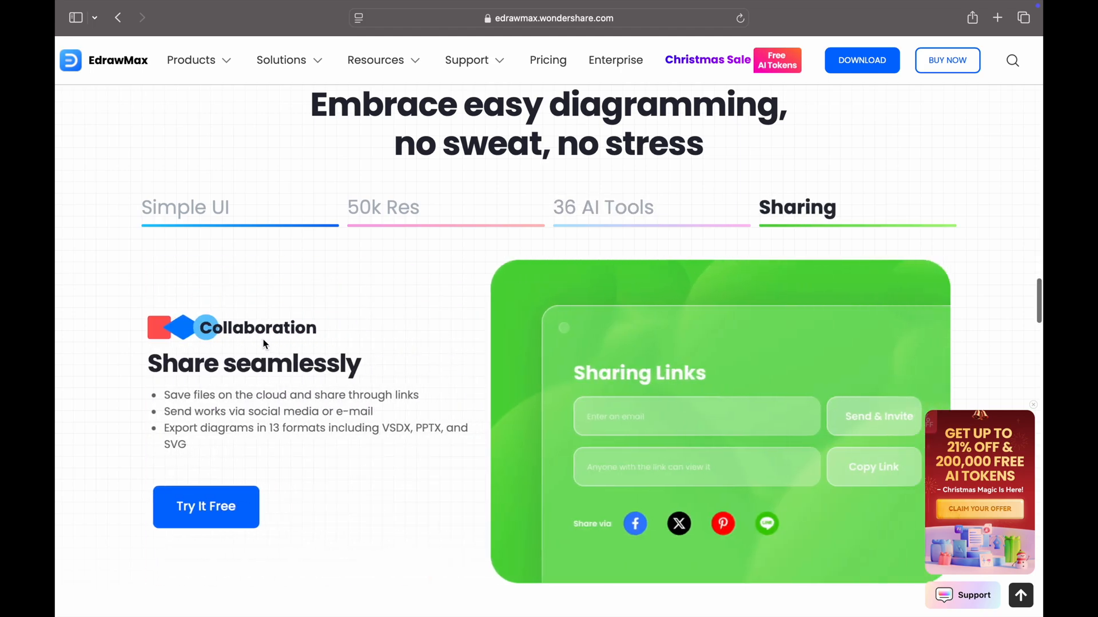
{"action": "mouse_move", "coordinate": [385, 357]}
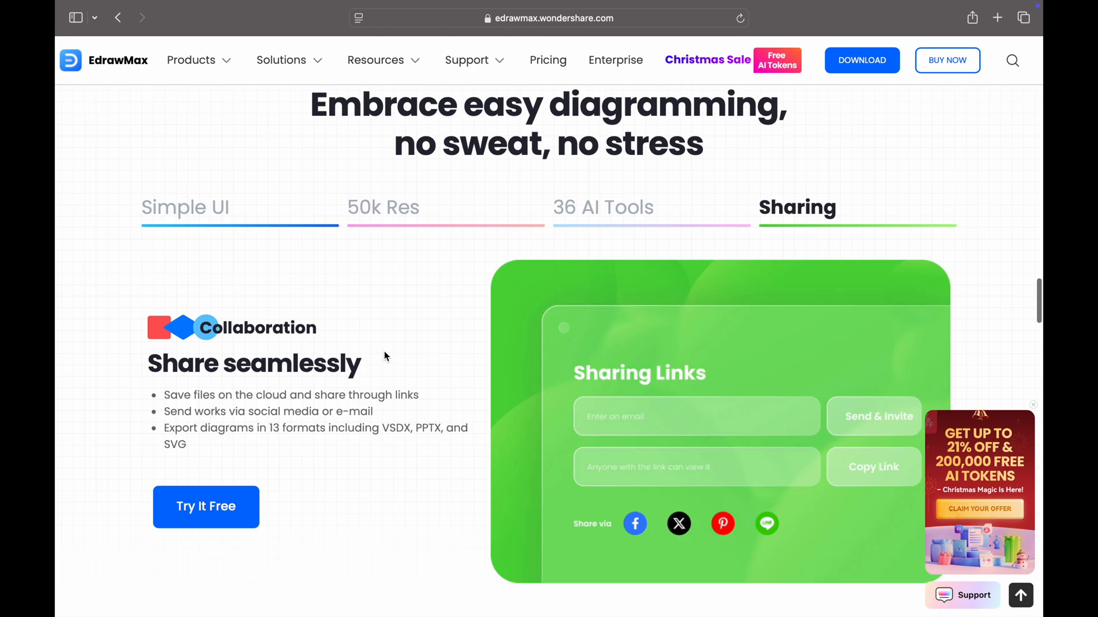
{"action": "scroll", "scroll_direction": "down", "scroll_amount": 3}
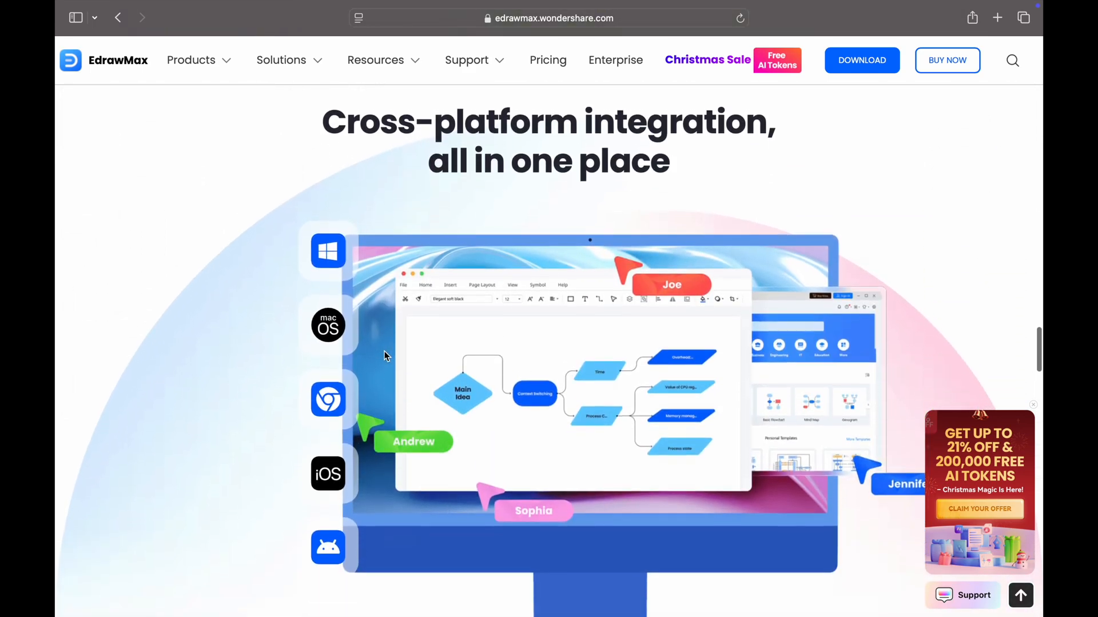
{"action": "scroll", "scroll_direction": "down", "scroll_amount": 3}
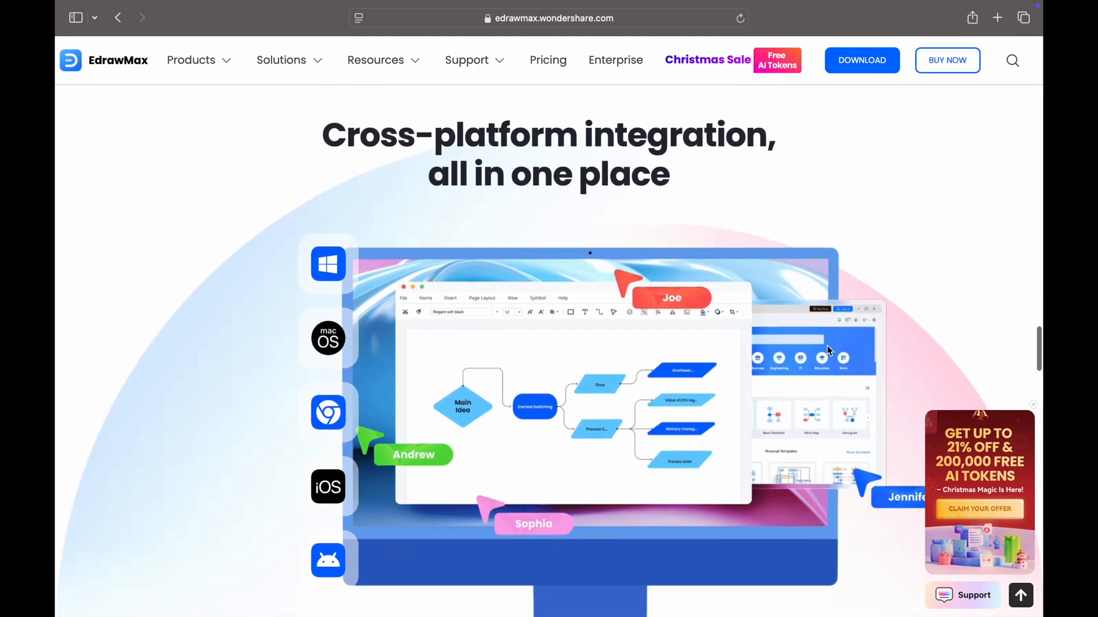
{"action": "scroll", "scroll_direction": "down", "scroll_amount": 3}
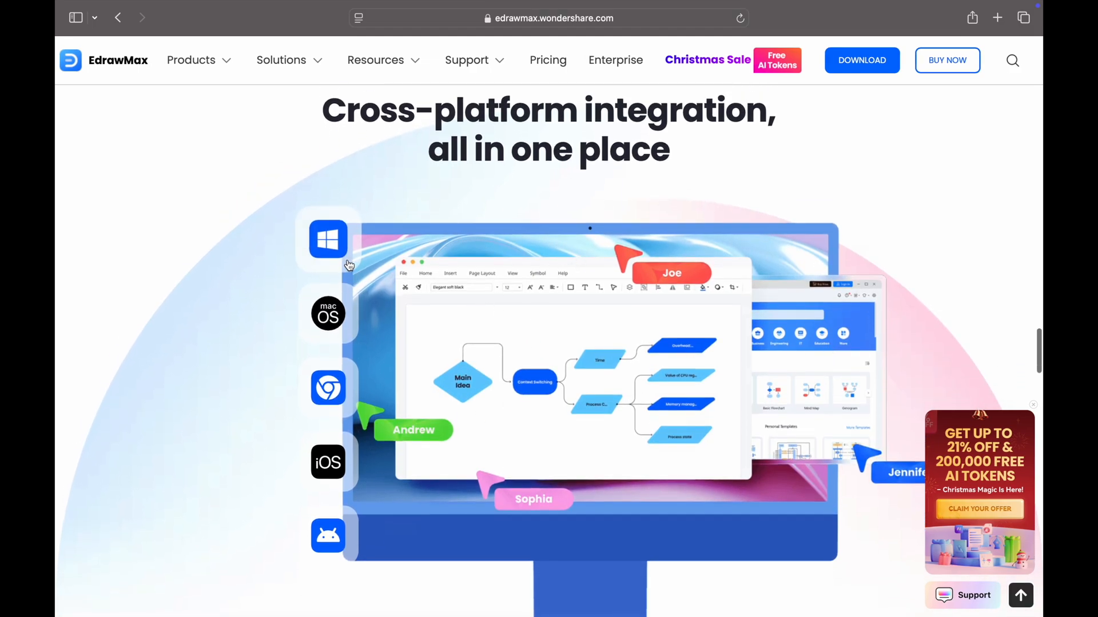